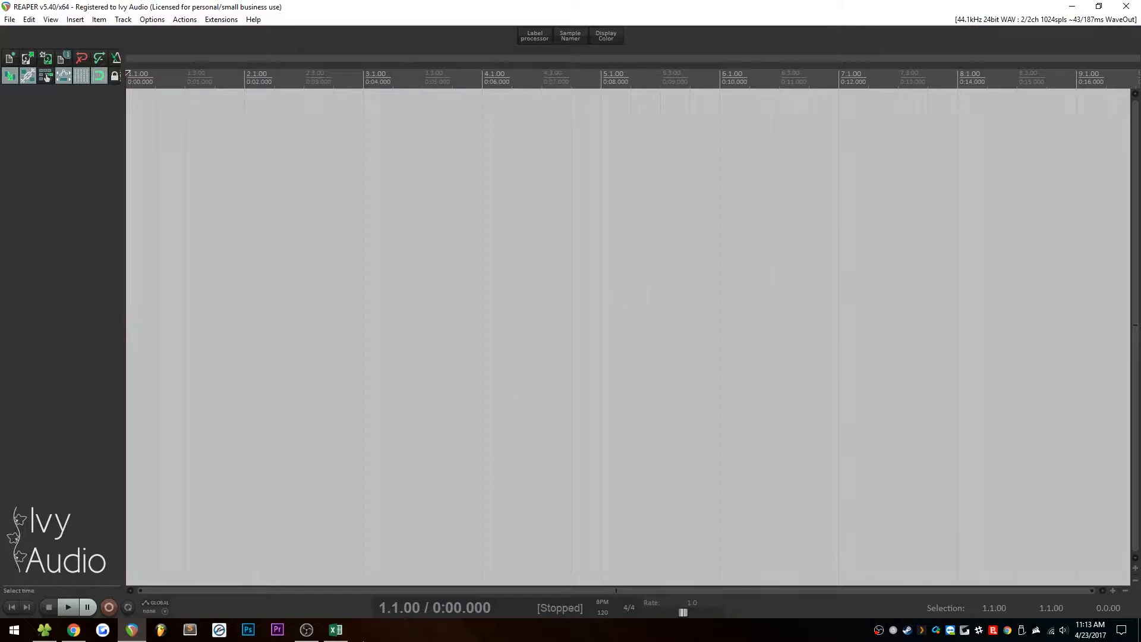
# Check the comparison spreadsheet, then load Comparison Multi.rpp from REAPER's recent projects.
pyautogui.click(335, 629)
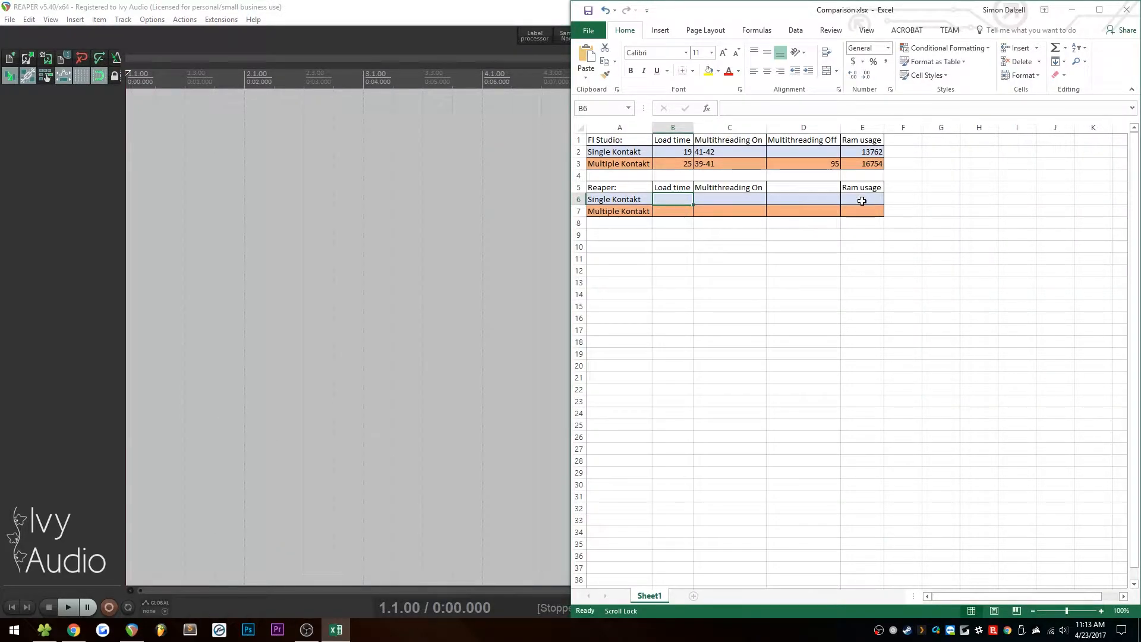
pyautogui.click(729, 188)
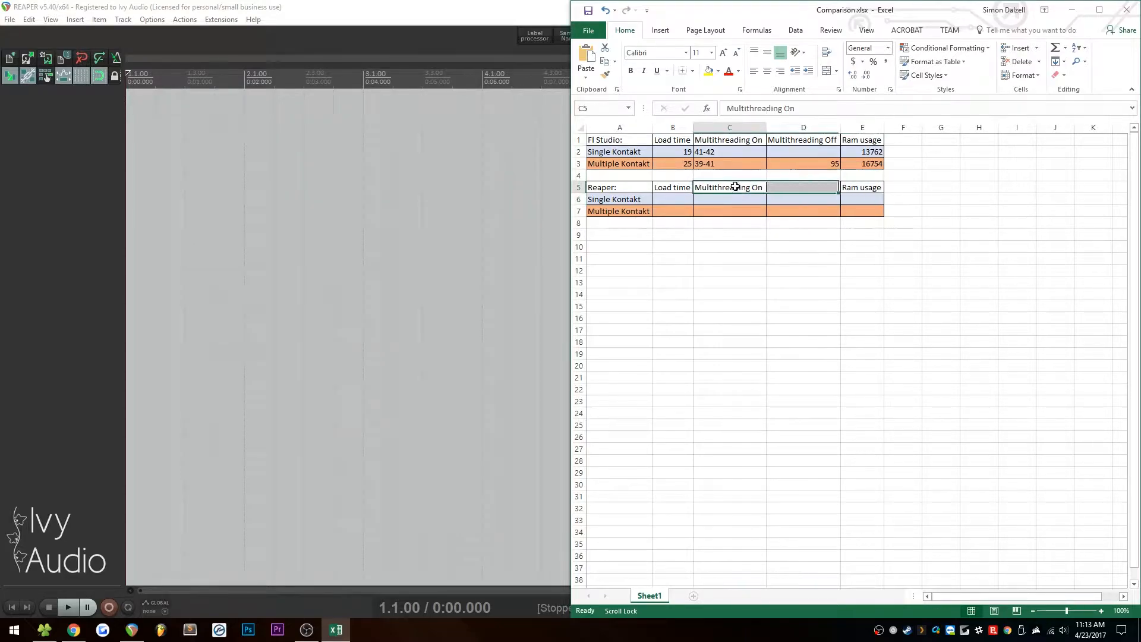
pyautogui.click(804, 187)
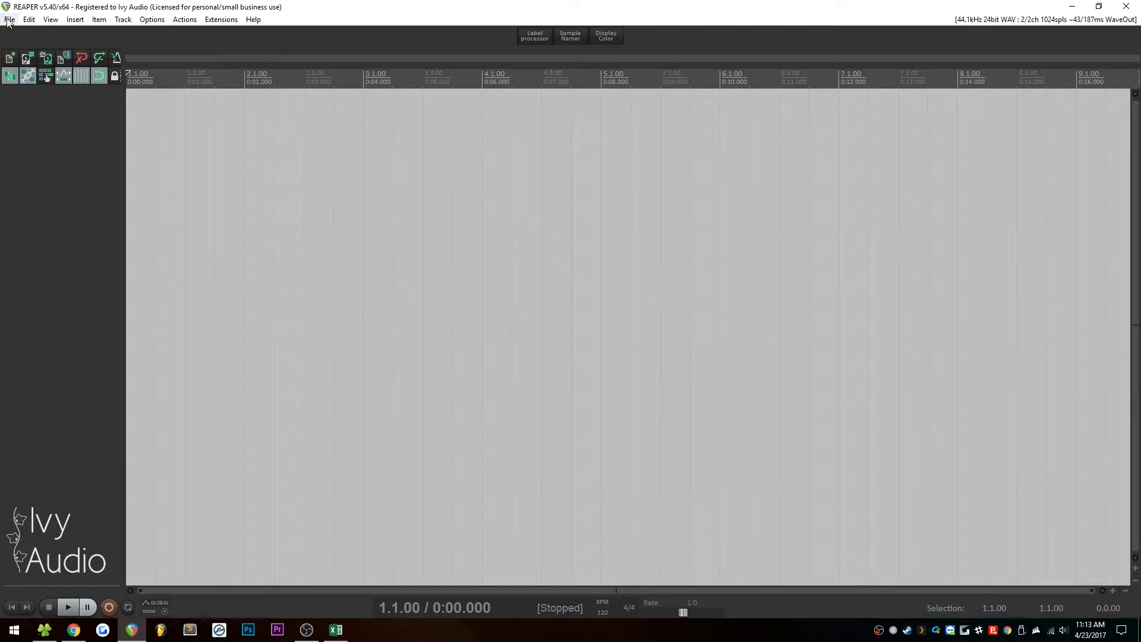
pyautogui.click(9, 19)
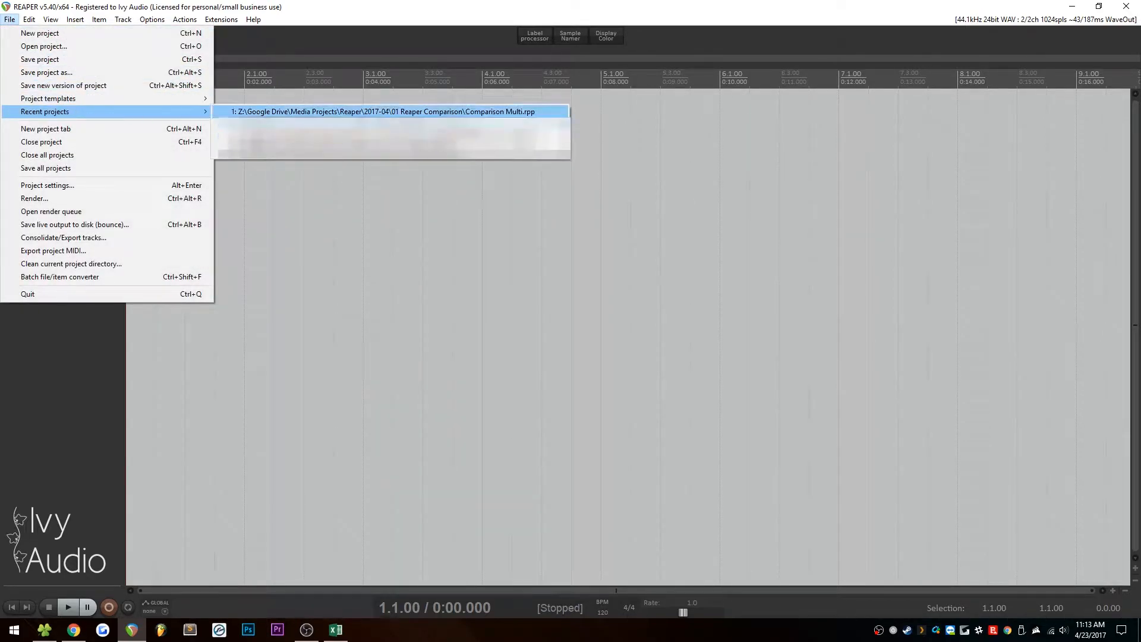
pyautogui.moveTo(506, 121)
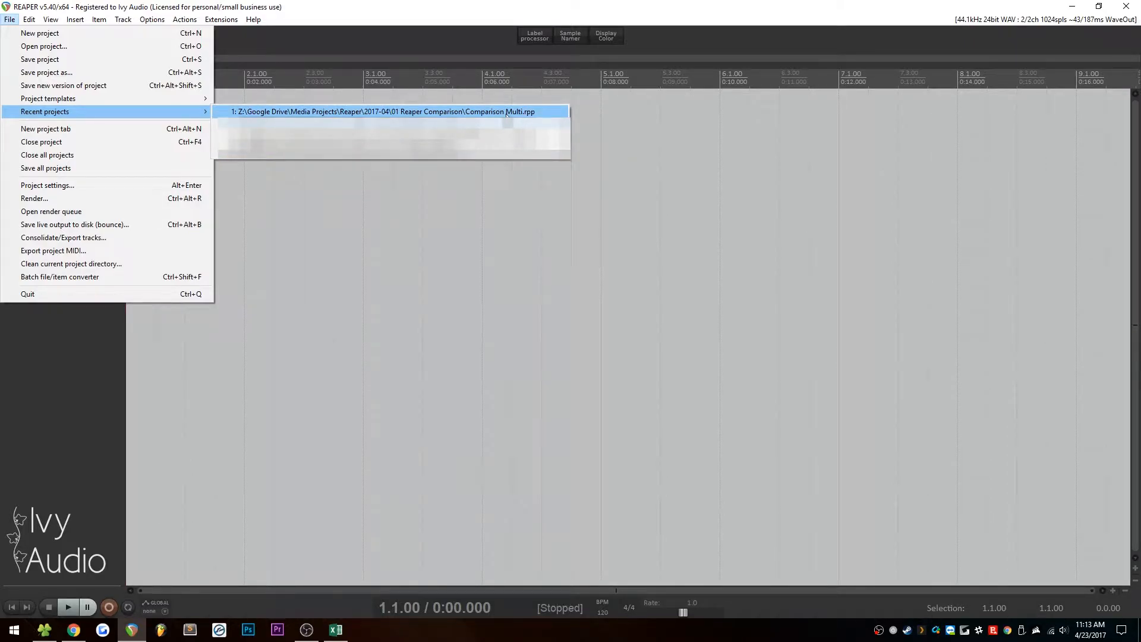
pyautogui.click(383, 112)
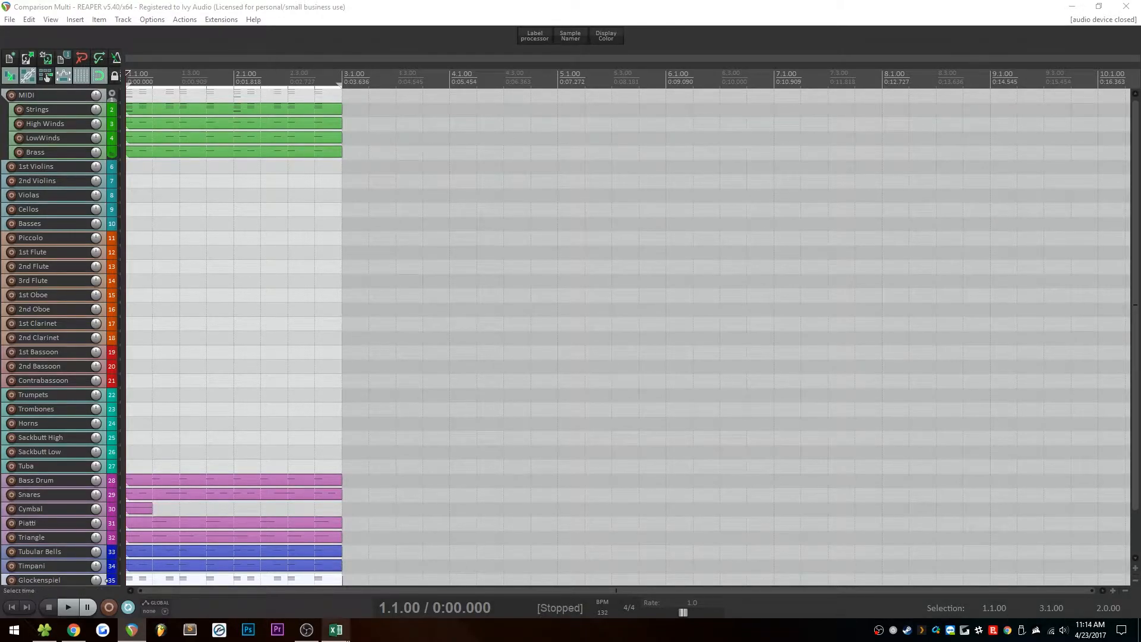
# Enter 47 as Reaper's Multiple Kontakt load time in cell B7, then return to REAPER.
pyautogui.click(334, 629)
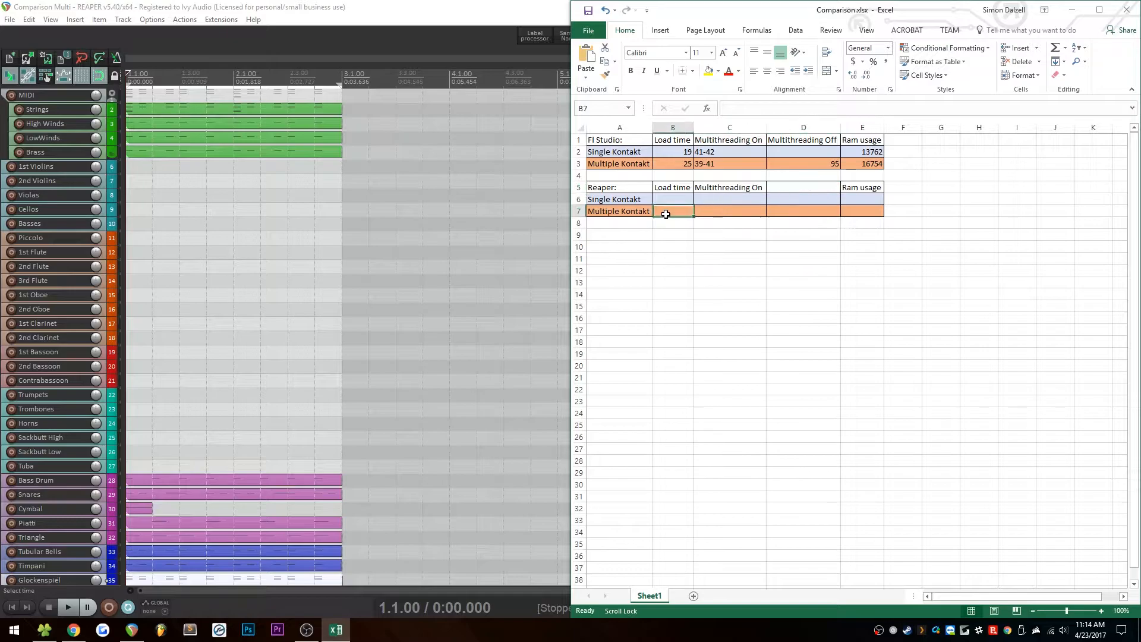
pyautogui.write('47')
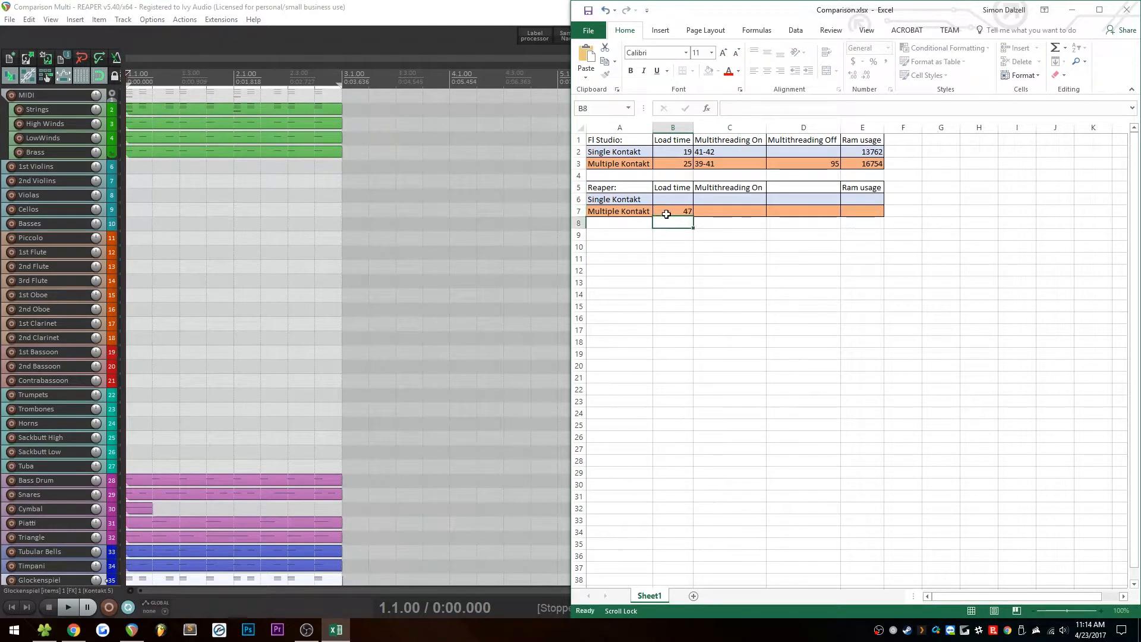
pyautogui.click(672, 211)
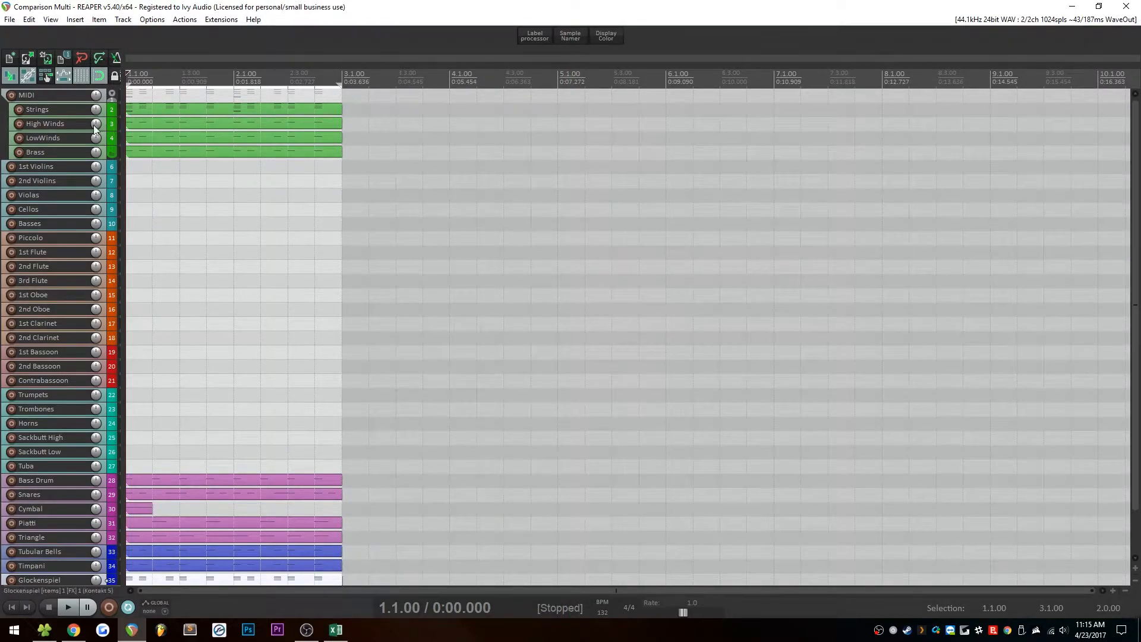
pyautogui.moveTo(48, 132)
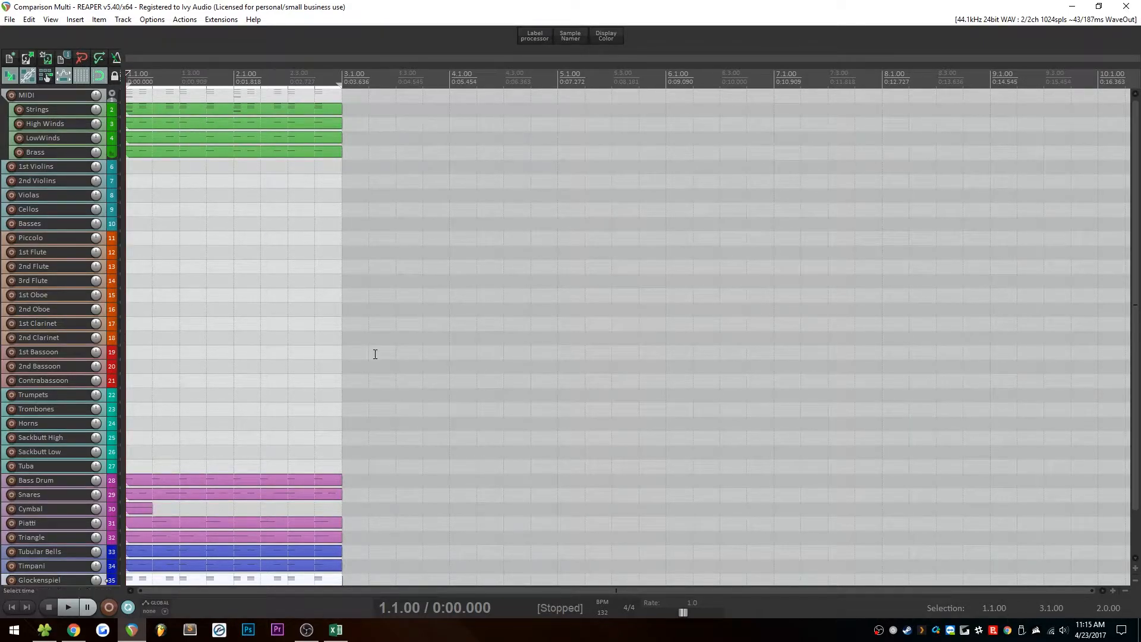
pyautogui.moveTo(568, 367)
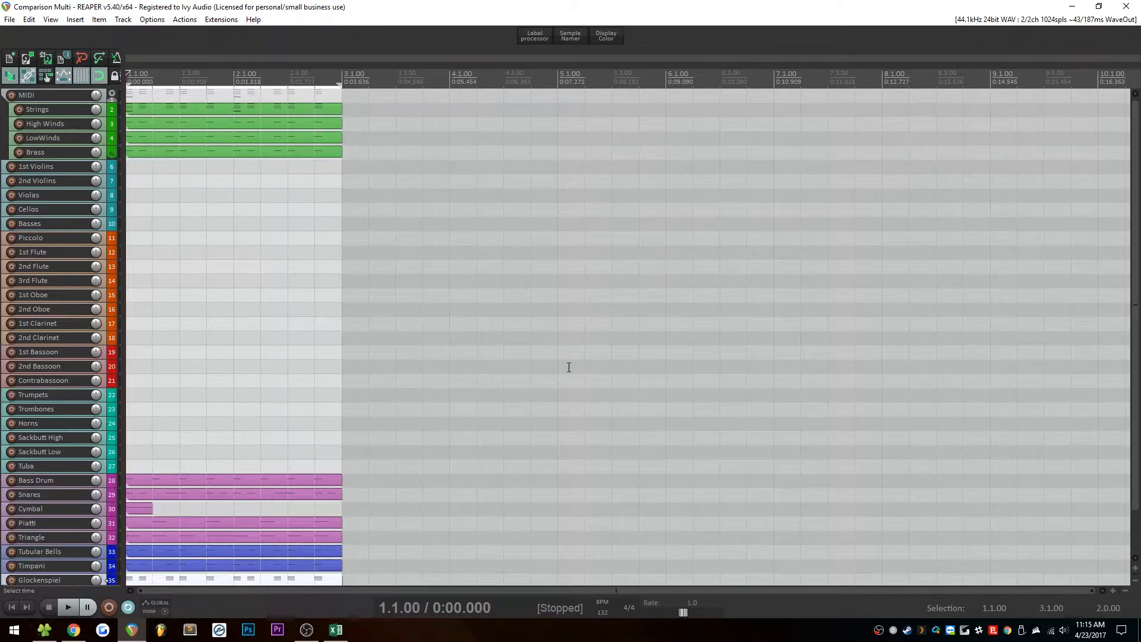
pyautogui.moveTo(378, 347)
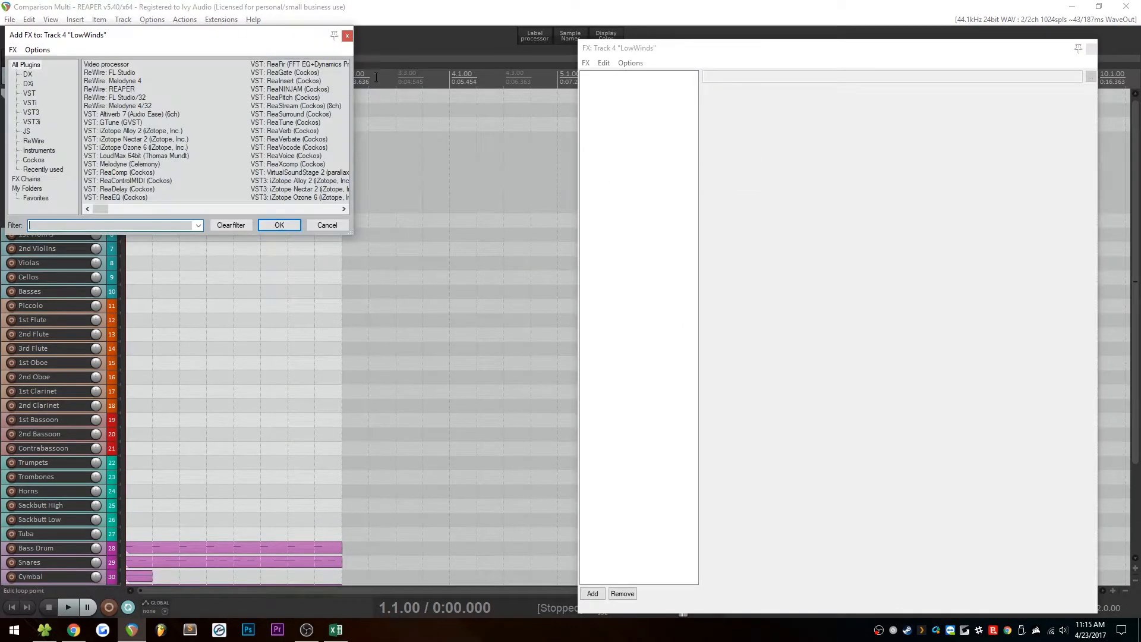
# Dismiss the Add FX picker and close the LowWinds FX chain without adding any effects.
pyautogui.click(327, 225)
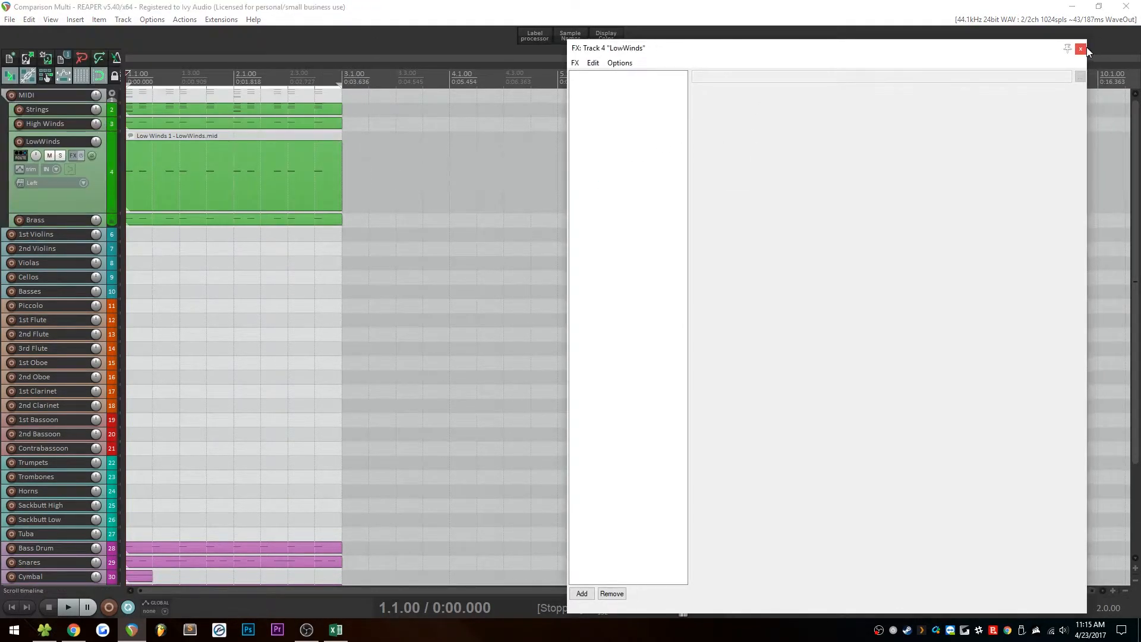
pyautogui.click(1081, 49)
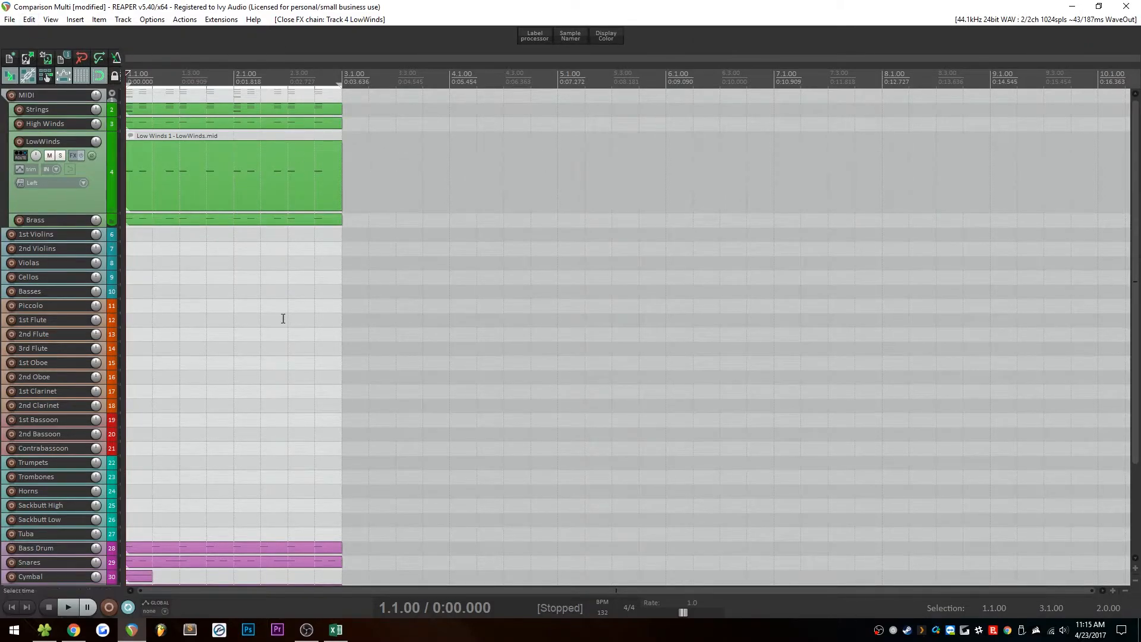
pyautogui.click(28, 19)
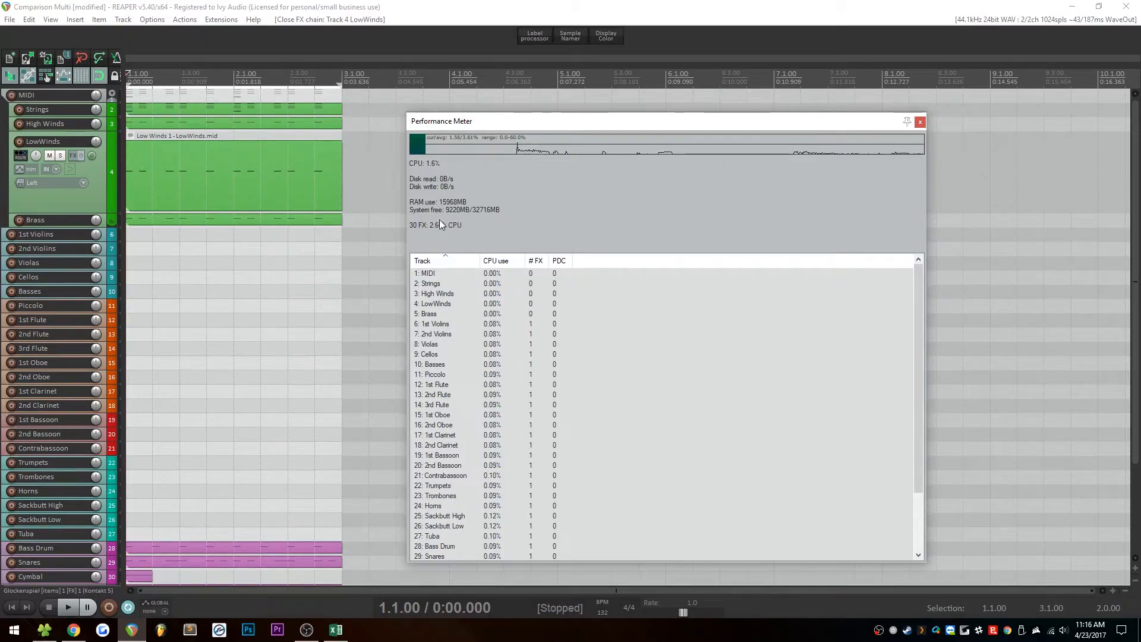
# Log 160 as Reaper's Multiple Kontakt RAM usage in cell E7 of the sheet.
pyautogui.click(335, 629)
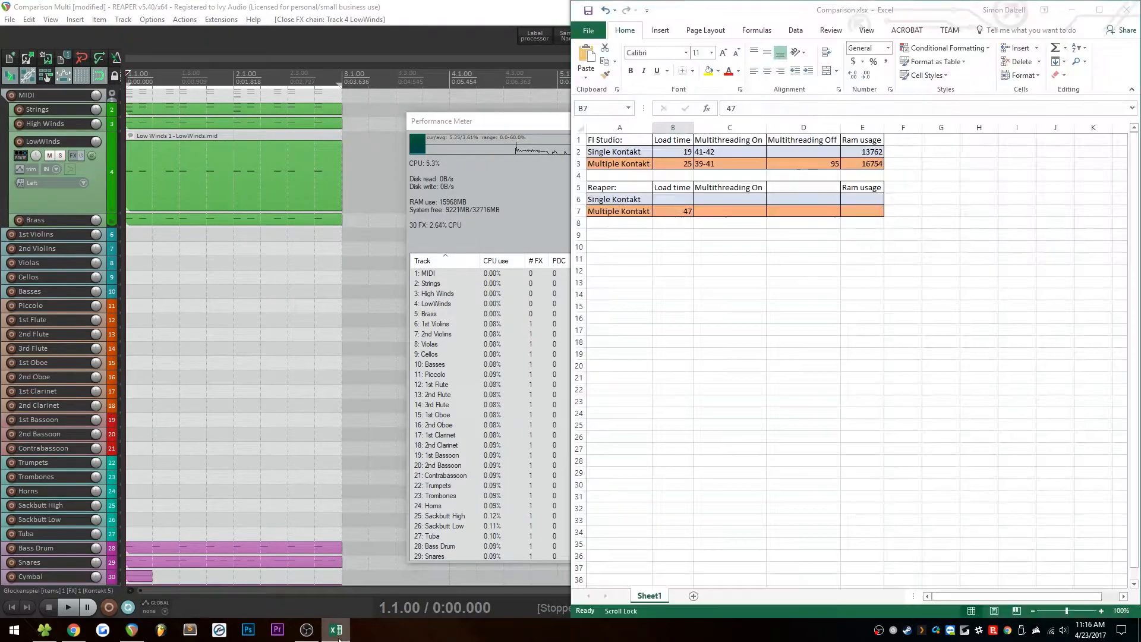
pyautogui.click(862, 211)
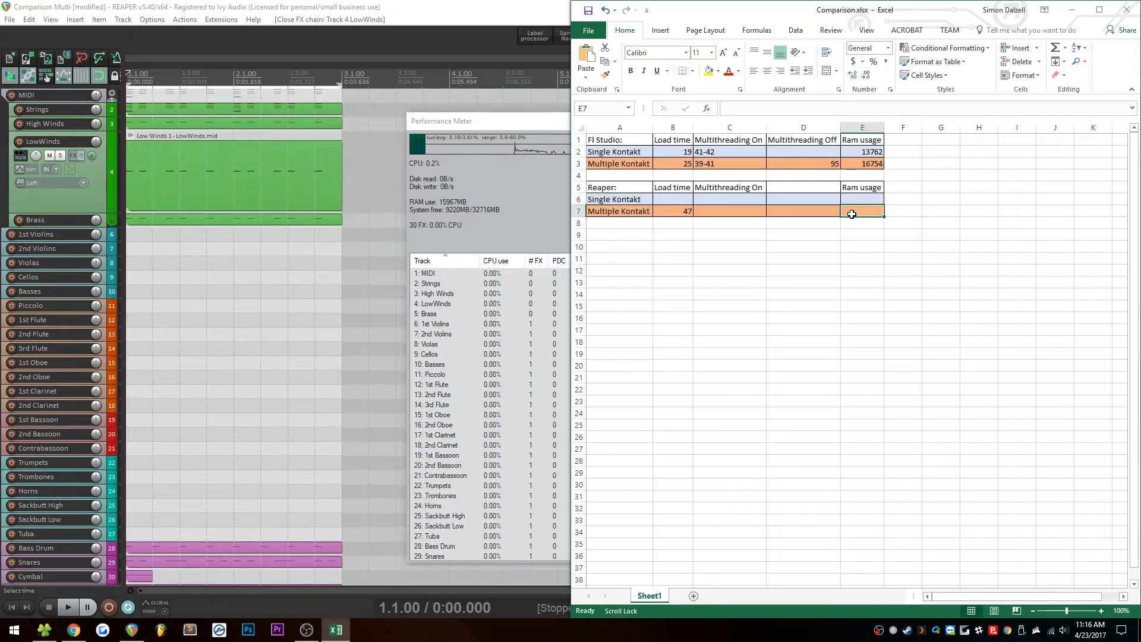
pyautogui.write('160')
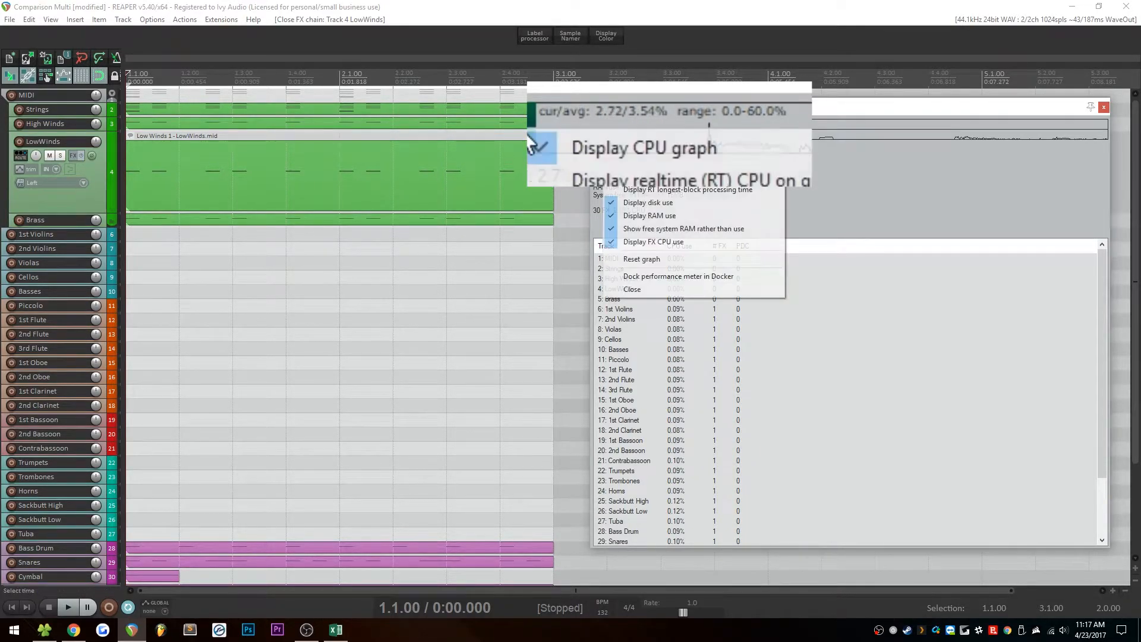
pyautogui.moveTo(641, 259)
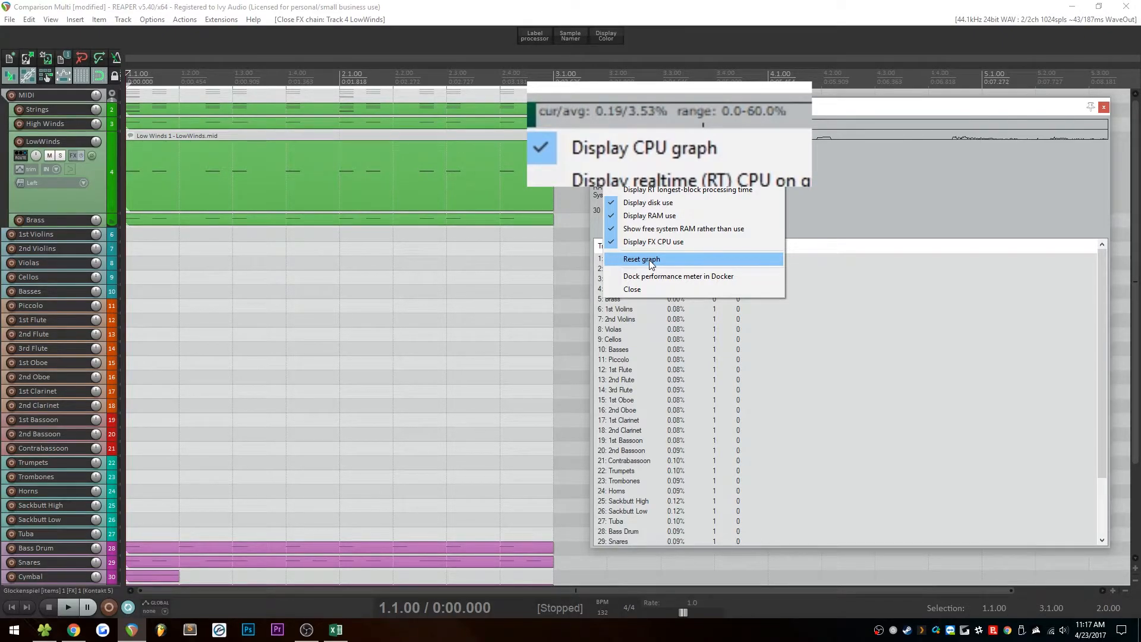
# Reset the performance graph, play the project to measure CPU load, then stop playback.
pyautogui.click(641, 259)
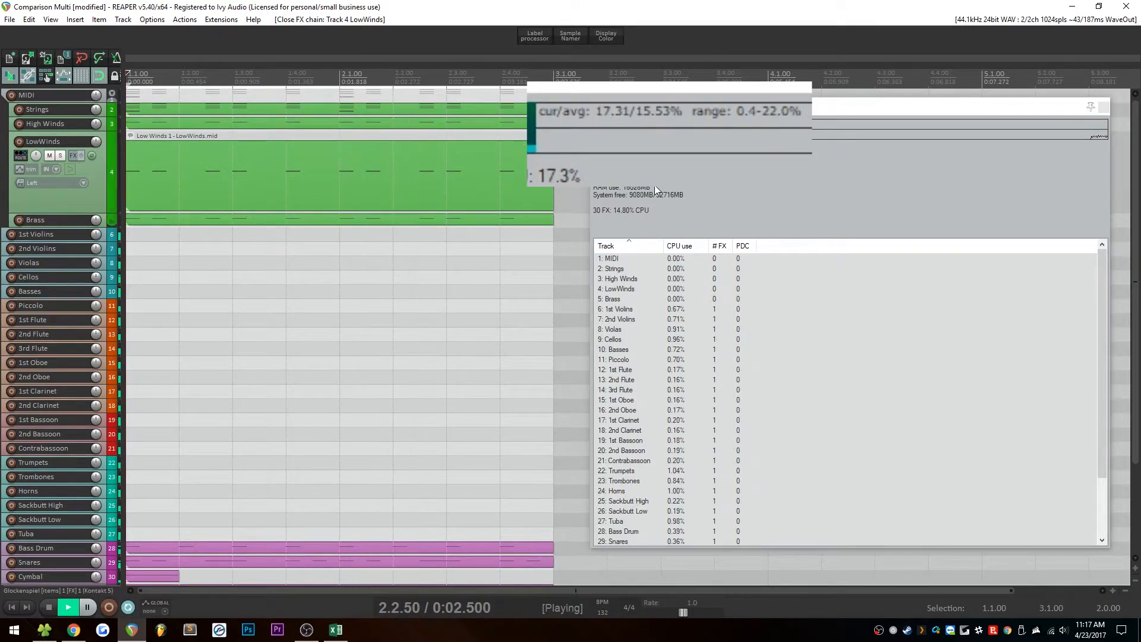
pyautogui.click(67, 607)
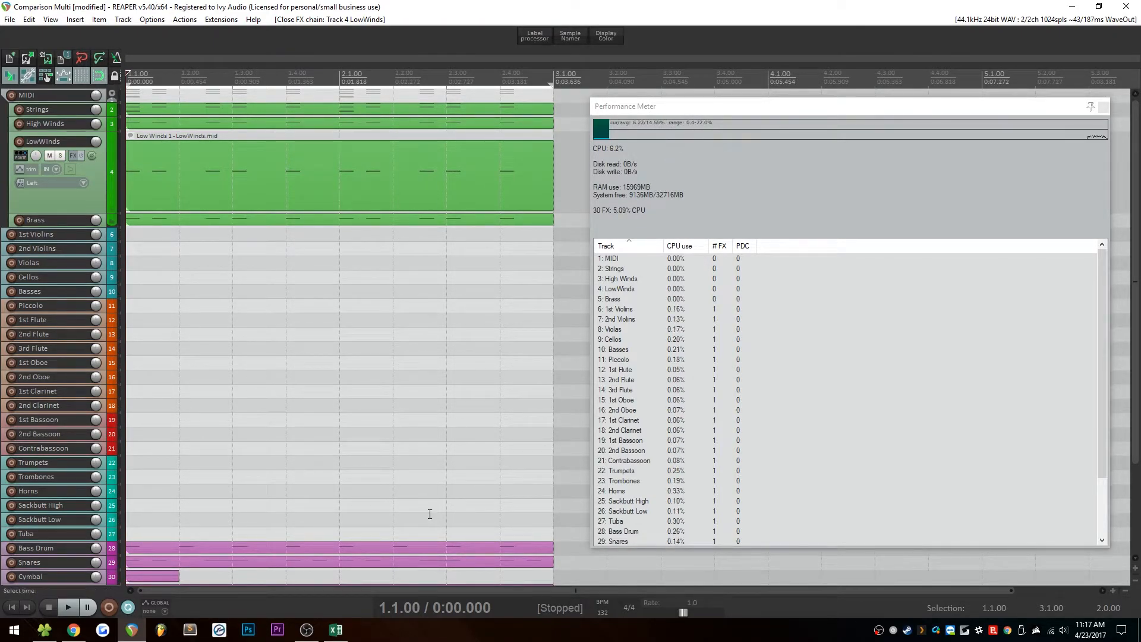
pyautogui.click(335, 629)
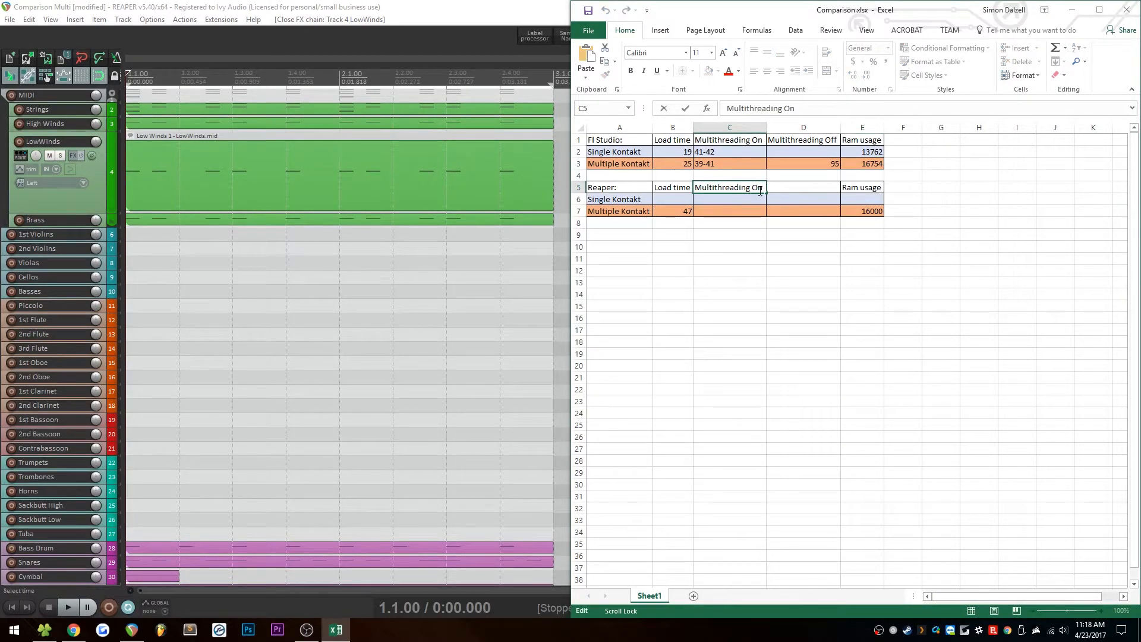
# Label the CPU column Average and enter Single Kontakt's 15% average and 22 peak, fixing a typo.
pyautogui.write('Average')
pyautogui.click(803, 187)
pyautogui.write('Peak')
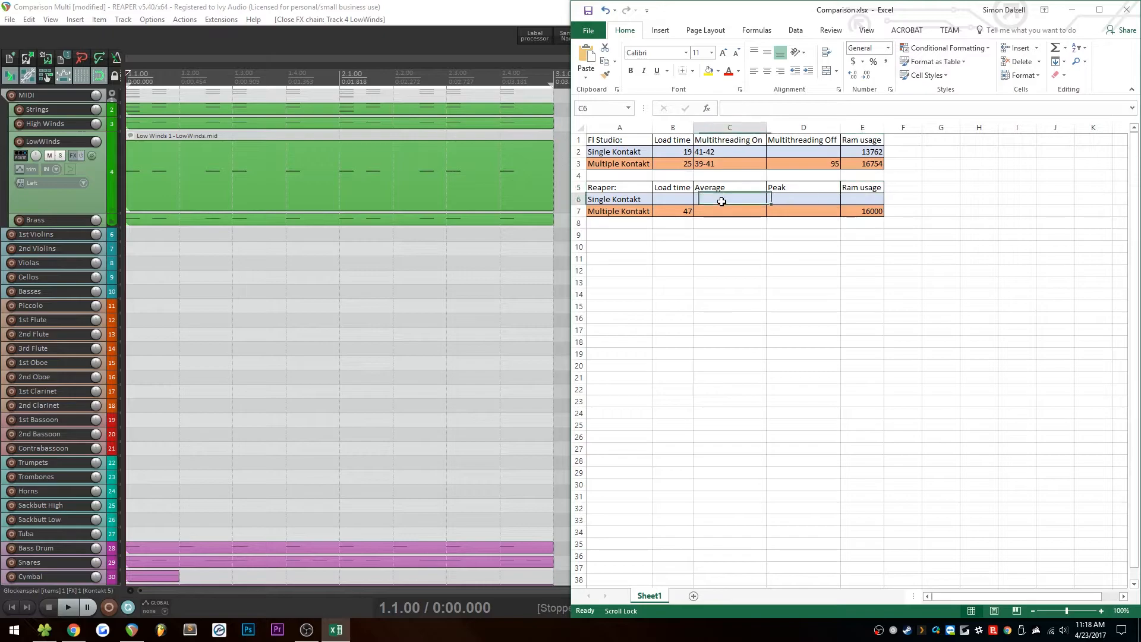
pyautogui.write('15')
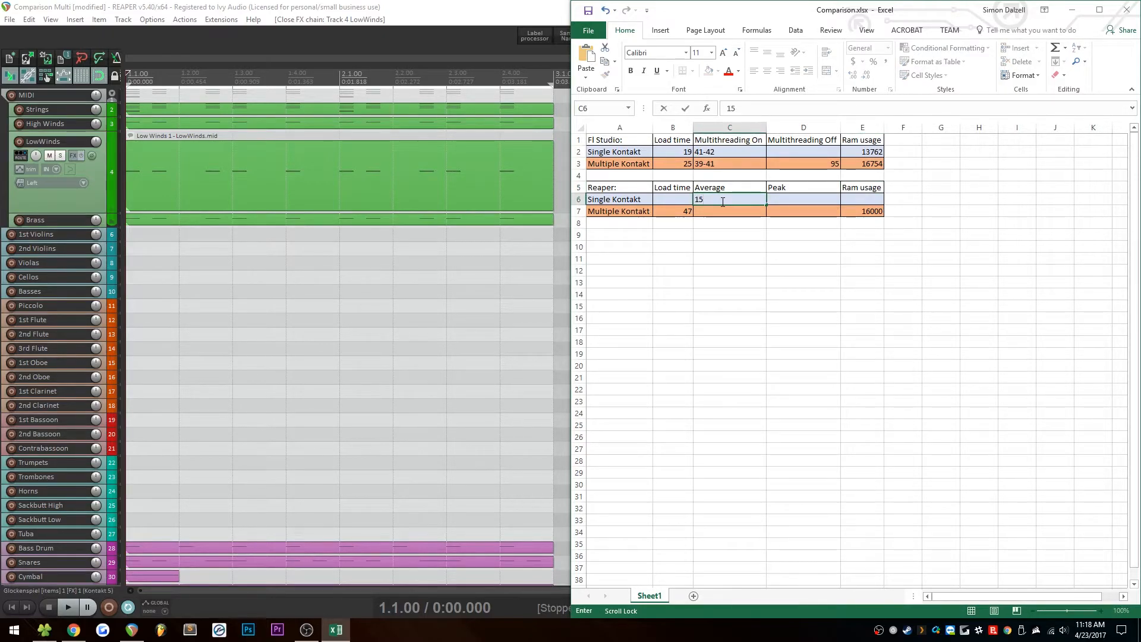
pyautogui.write('22')
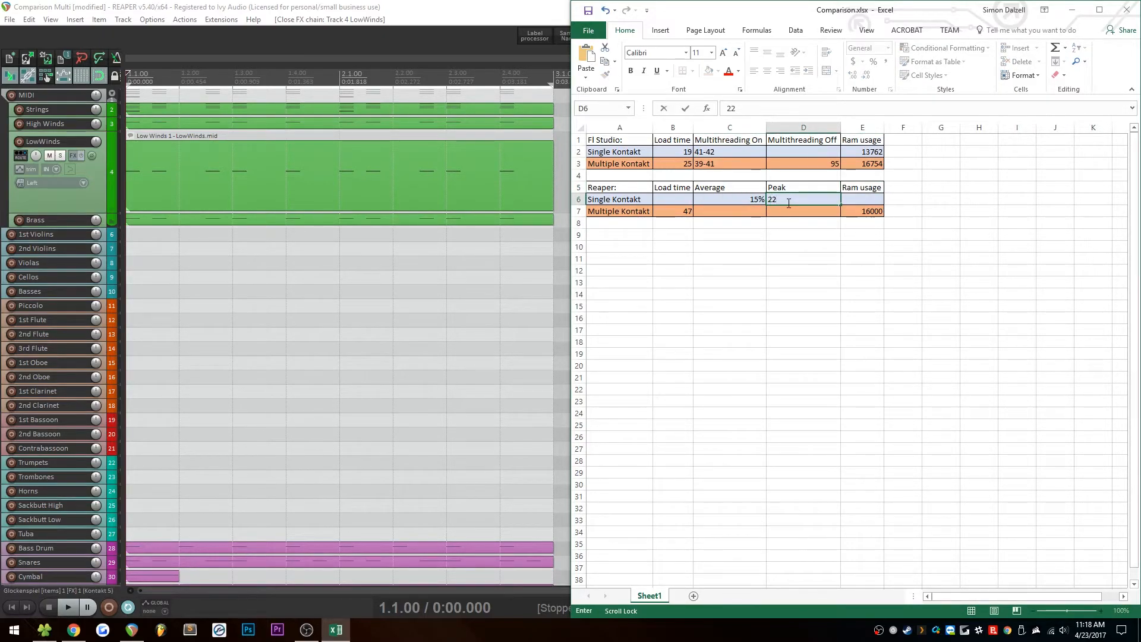
pyautogui.write('#')
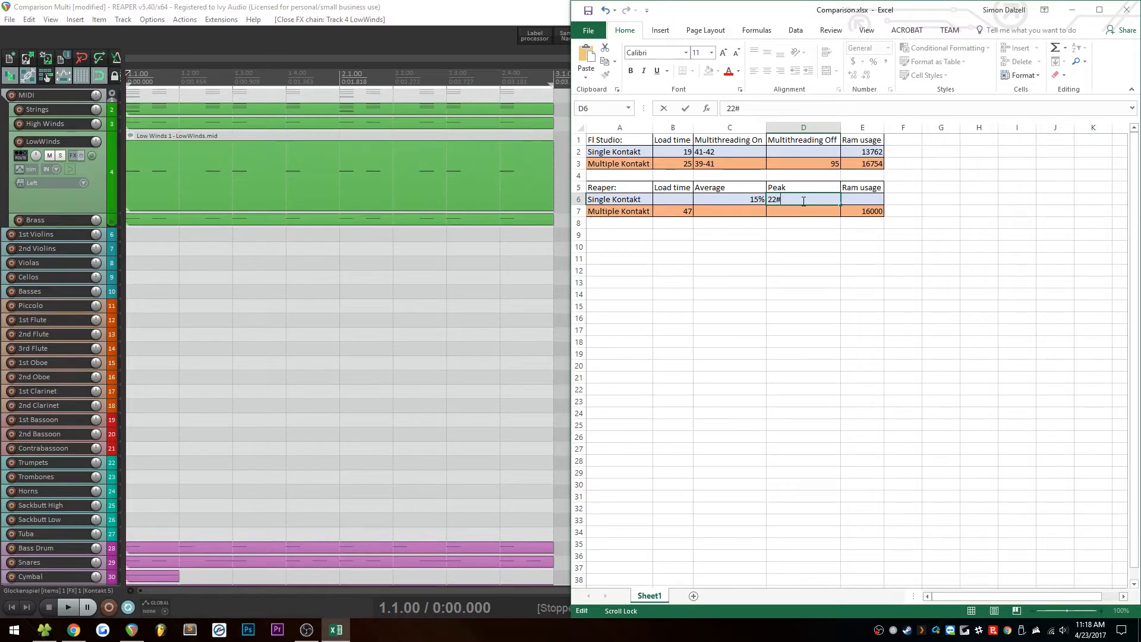
pyautogui.press('Backspace')
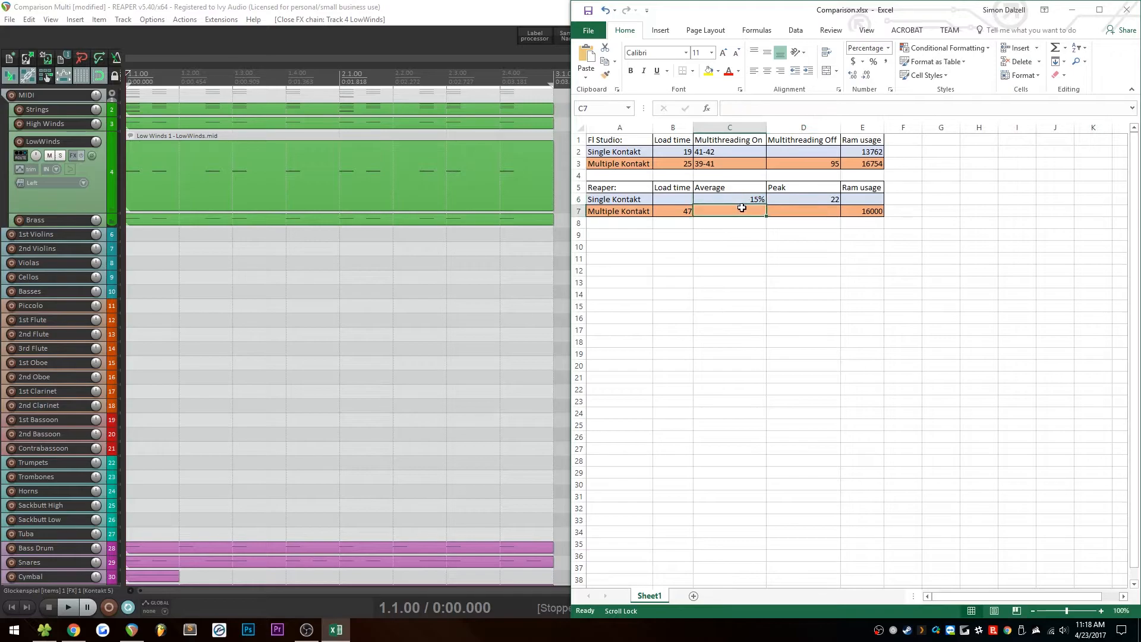
pyautogui.write('15%')
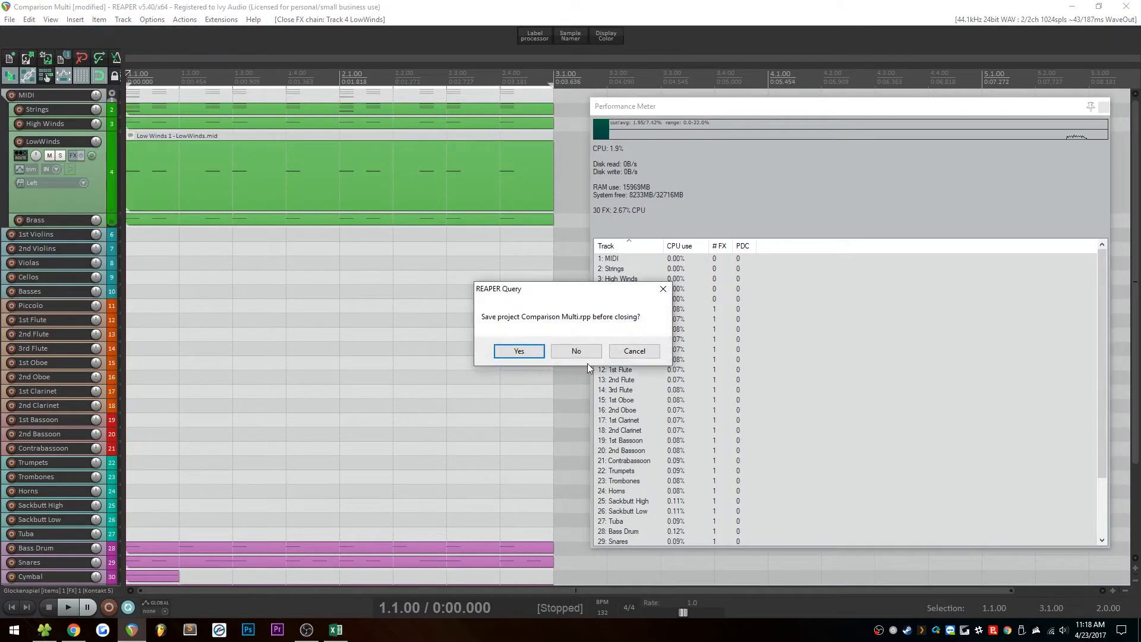
# Close the Comparison Multi project without saving changes.
pyautogui.click(576, 351)
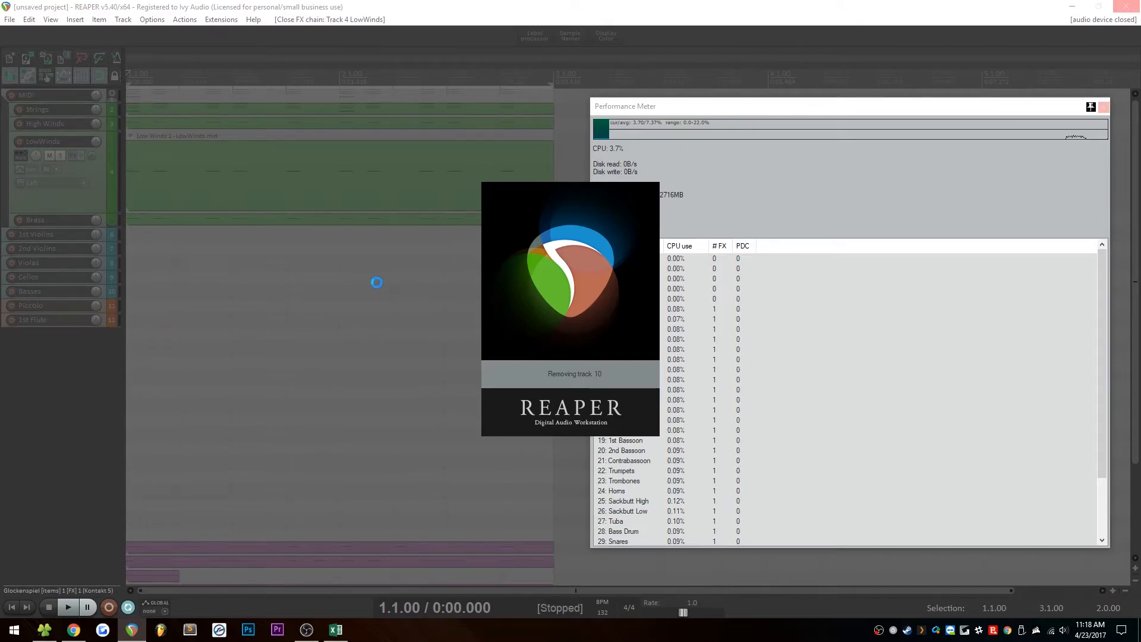
pyautogui.click(9, 19)
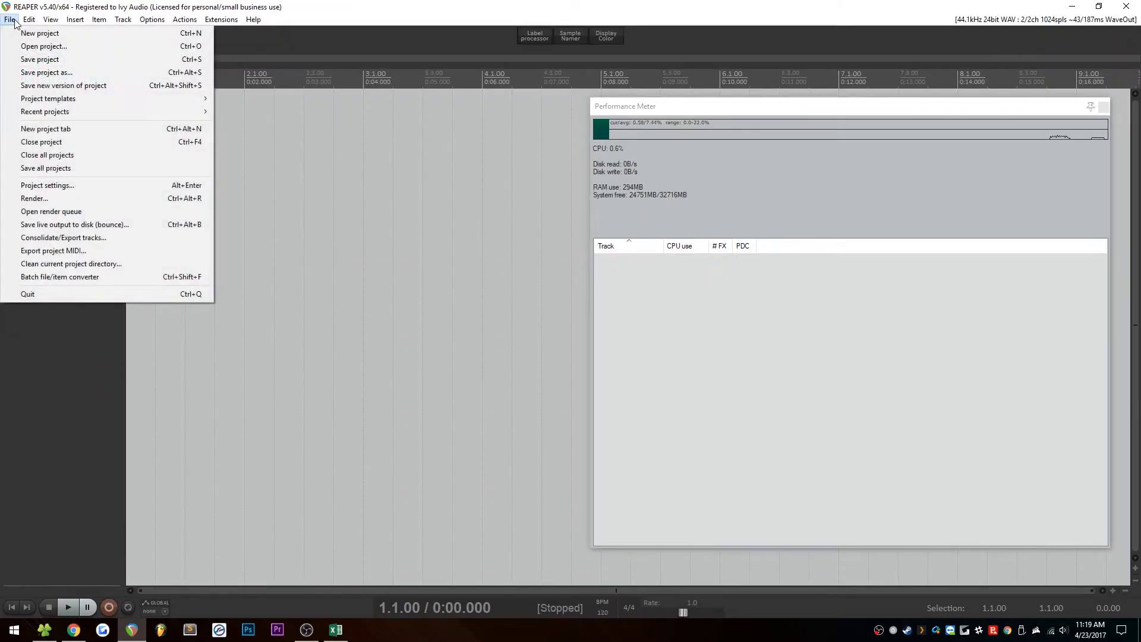
pyautogui.moveTo(44, 111)
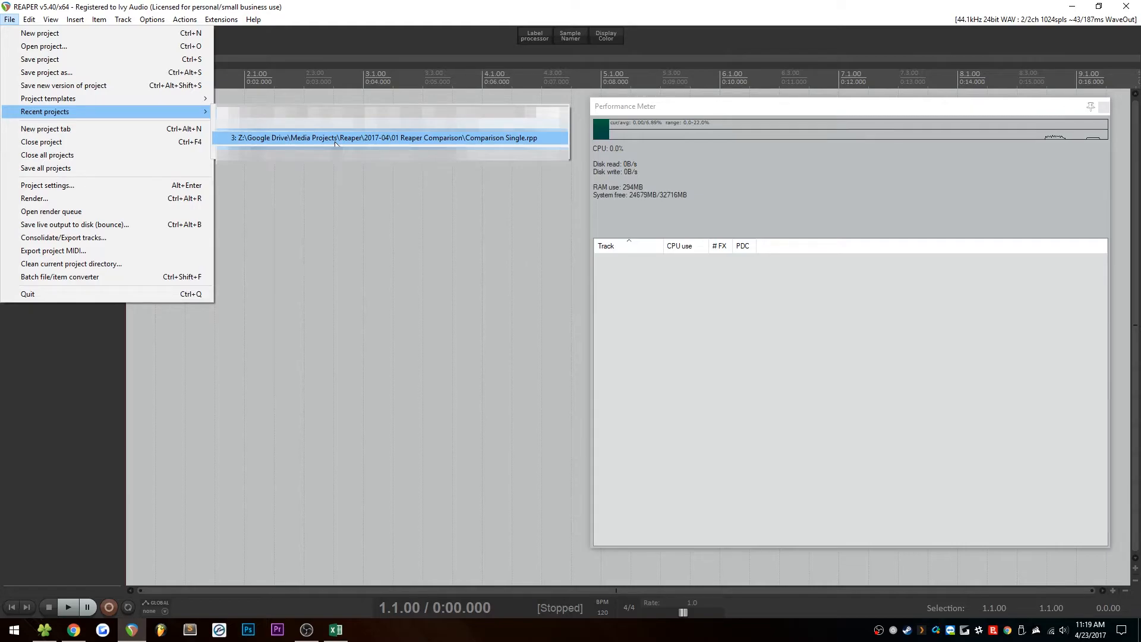
# Load Comparison Single.rpp from the recent projects list.
pyautogui.click(384, 137)
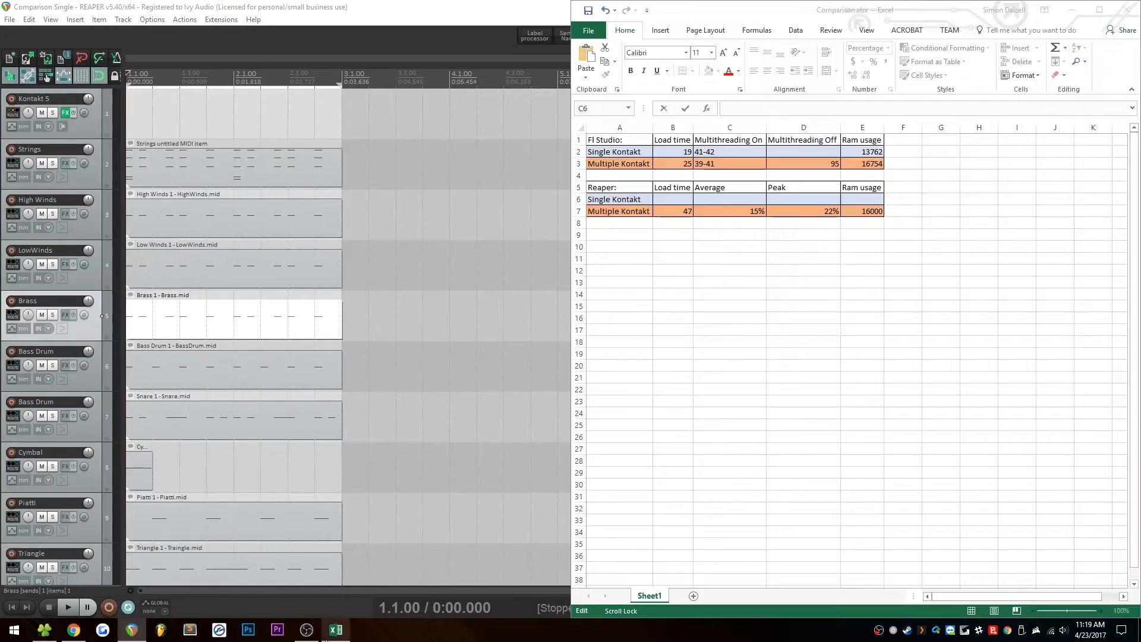
# Log 28 as Reaper's Single Kontakt load time in cell B6, also entering 47.
pyautogui.click(672, 200)
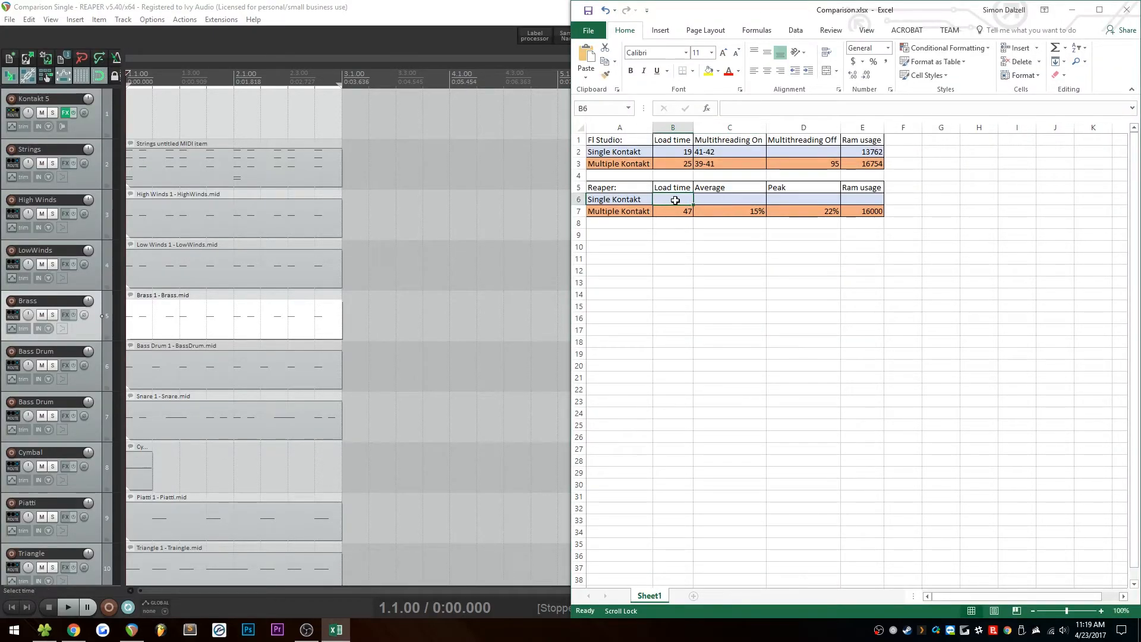
pyautogui.write('28')
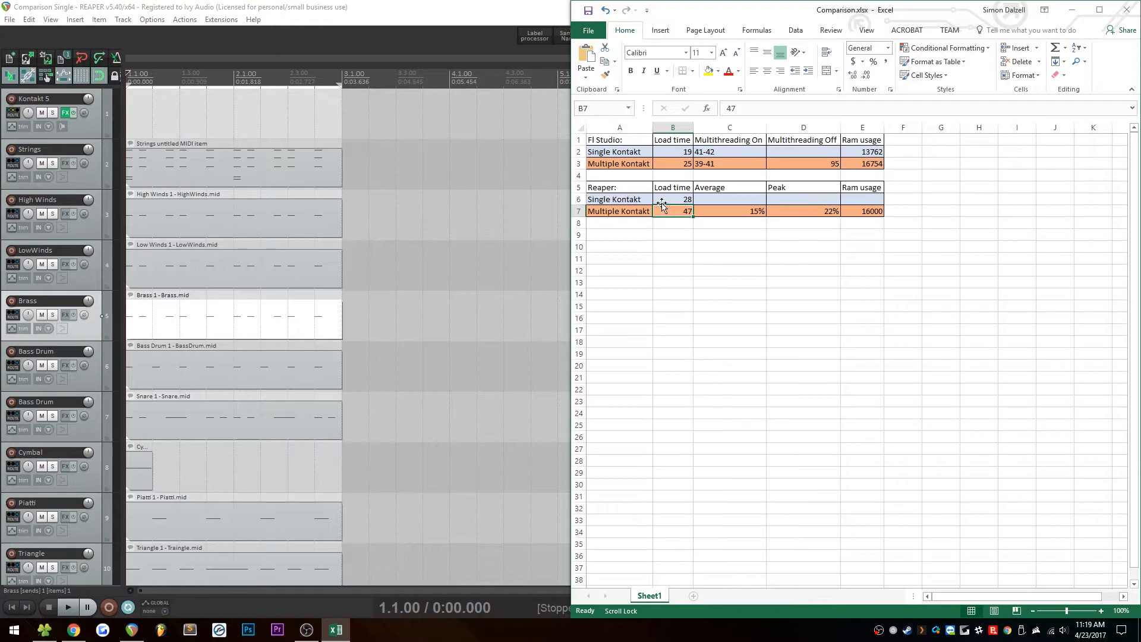
pyautogui.click(672, 198)
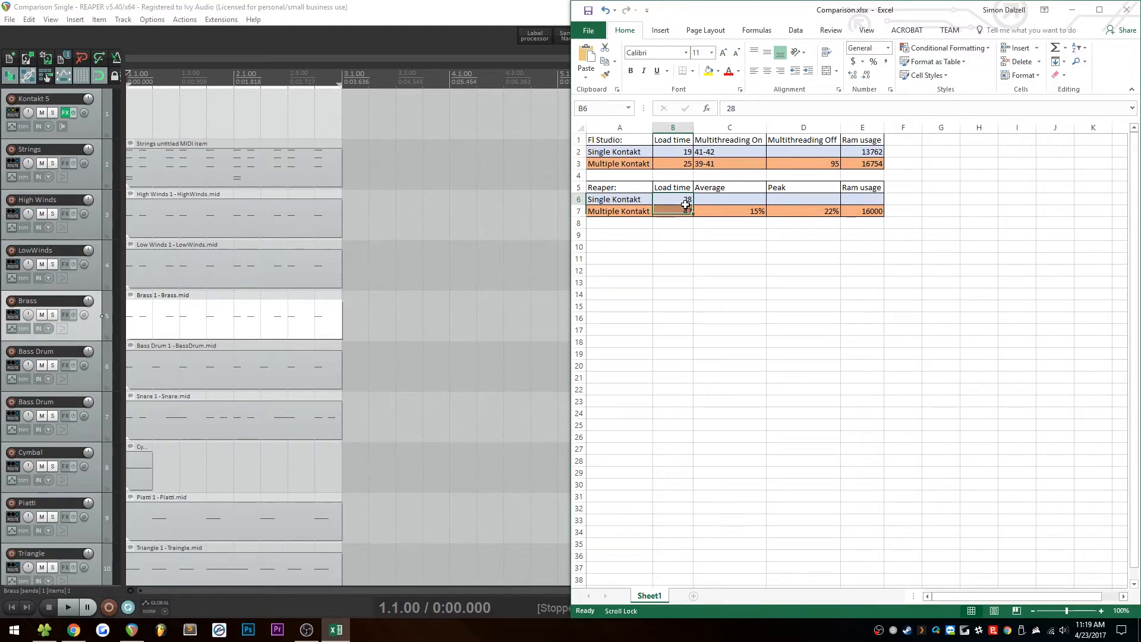
pyautogui.write('47')
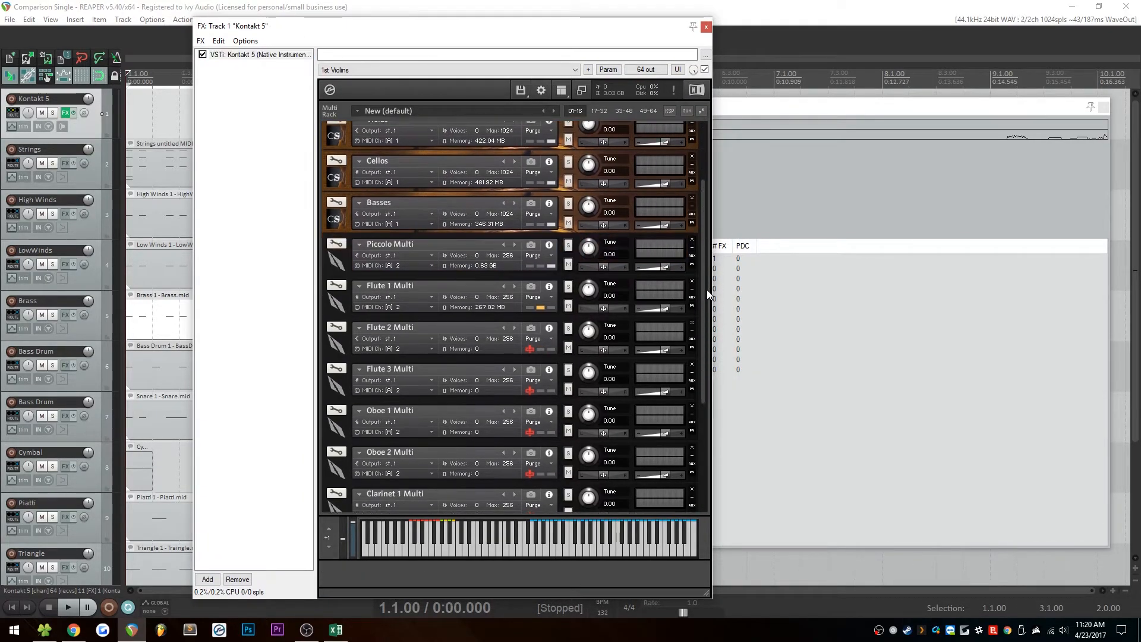
# Scroll through the Kontakt rack's winds, brass and percussion, then hide the plugin interface.
pyautogui.scroll(-3)
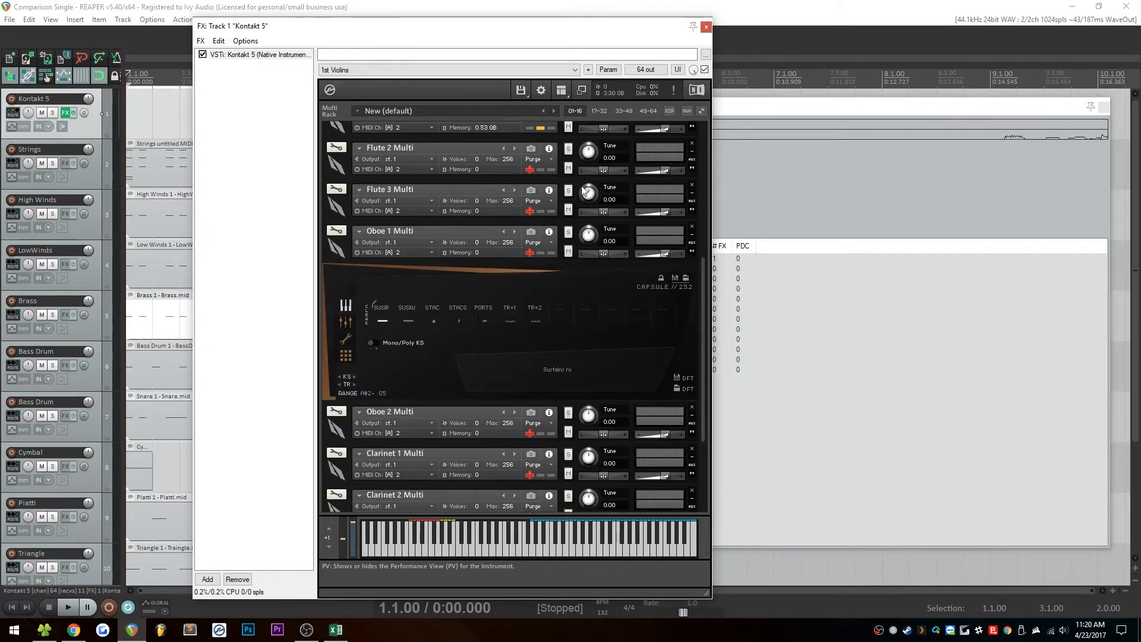
pyautogui.scroll(-3)
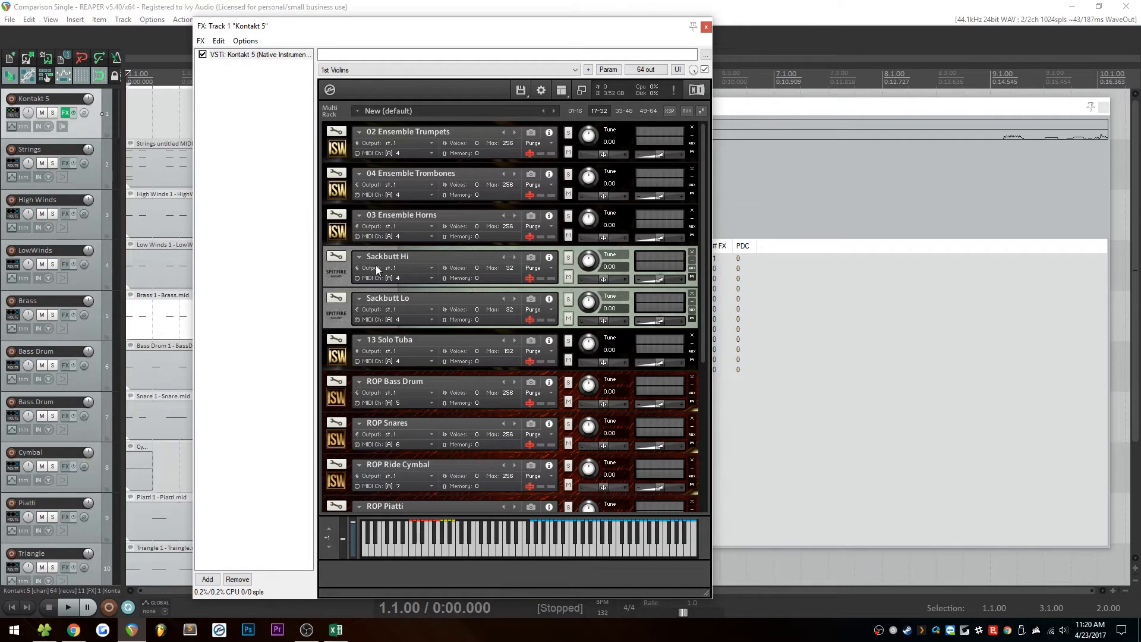
pyautogui.moveTo(447, 246)
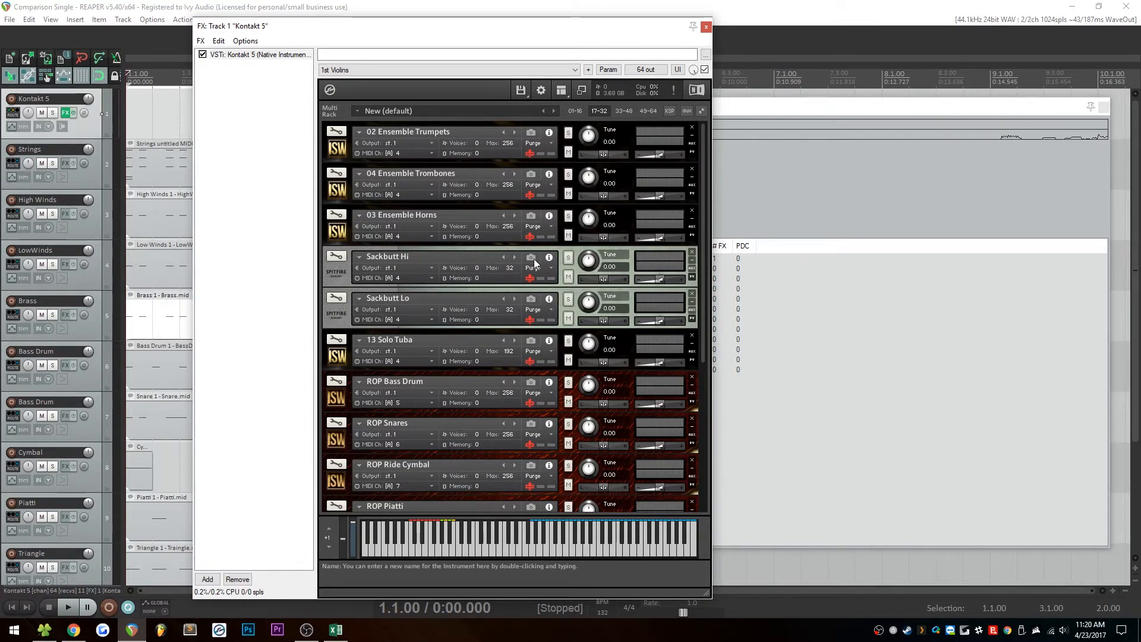
pyautogui.scroll(-3)
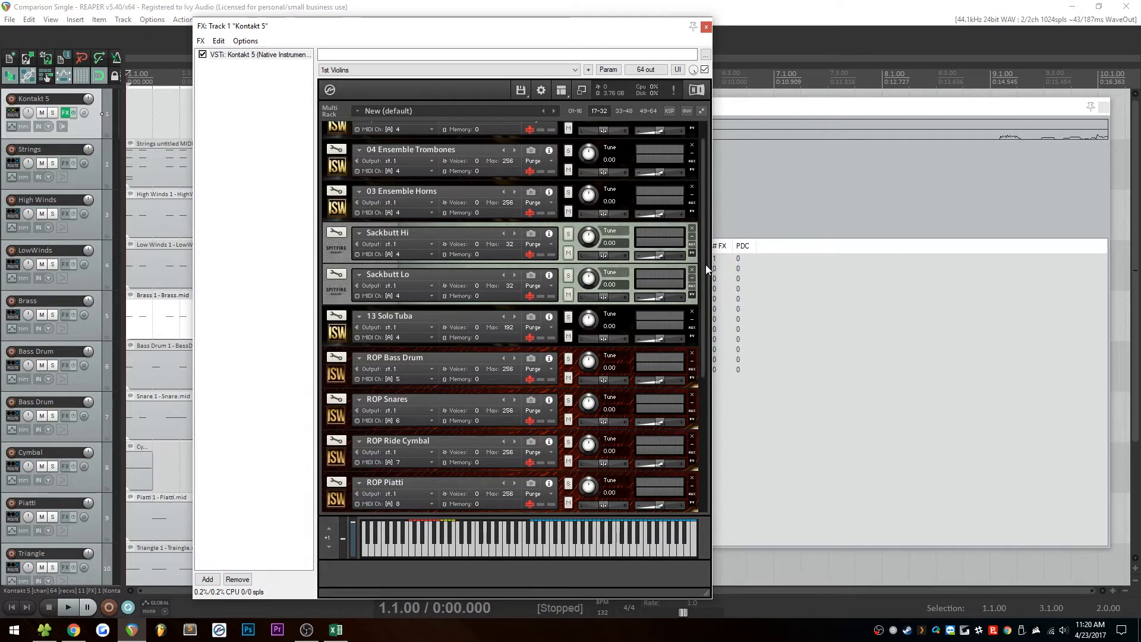
pyautogui.scroll(-3)
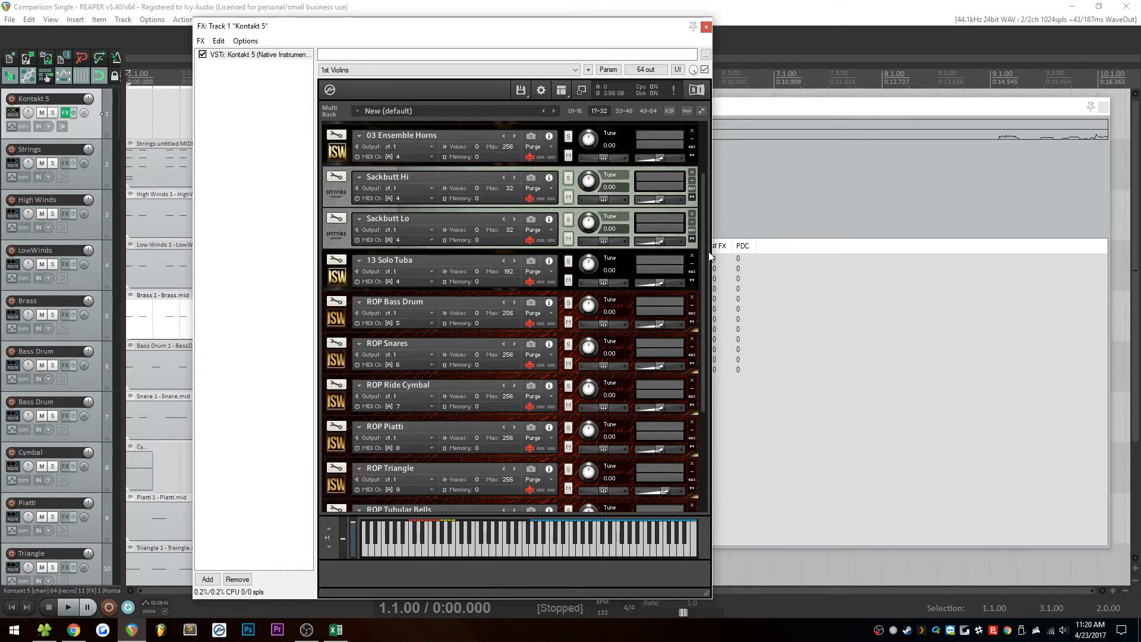
pyautogui.scroll(-3)
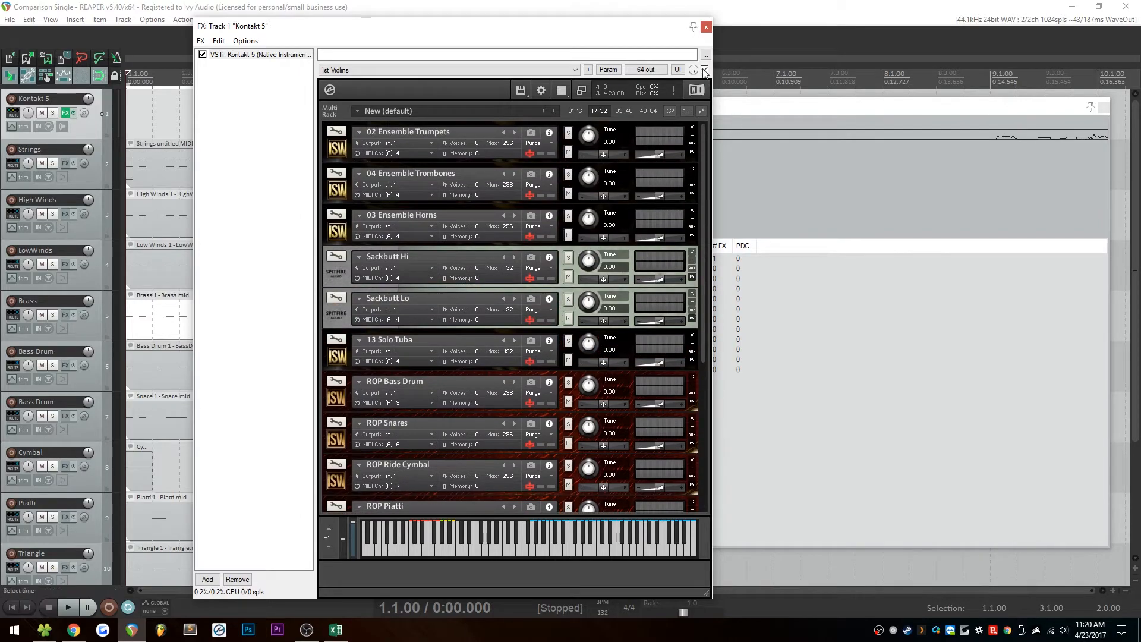
pyautogui.click(703, 70)
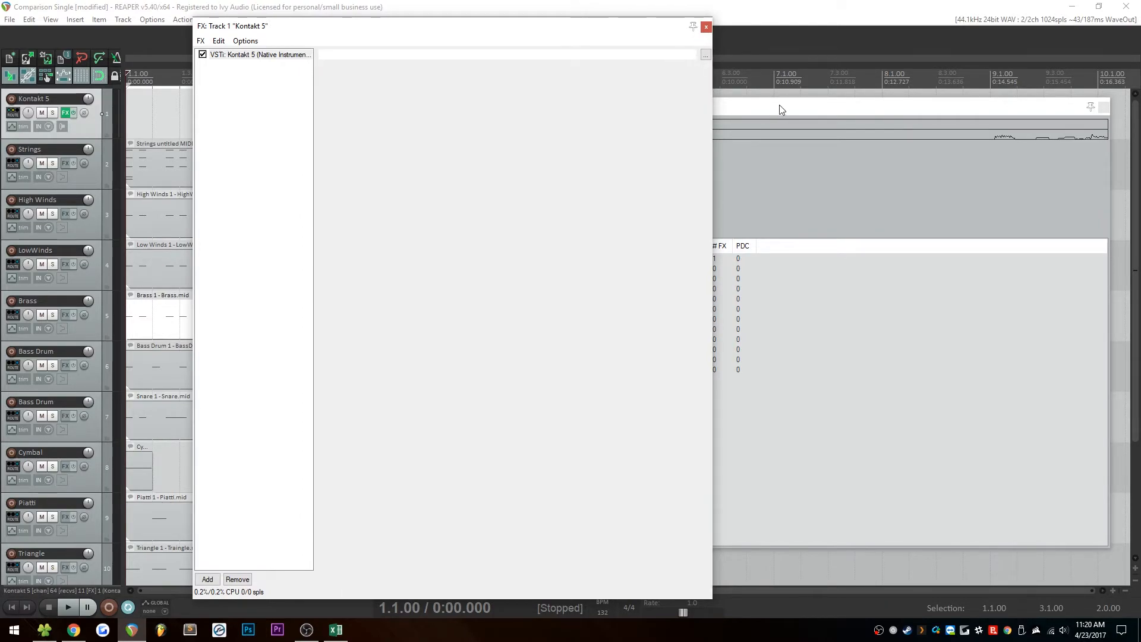
pyautogui.moveTo(755, 107)
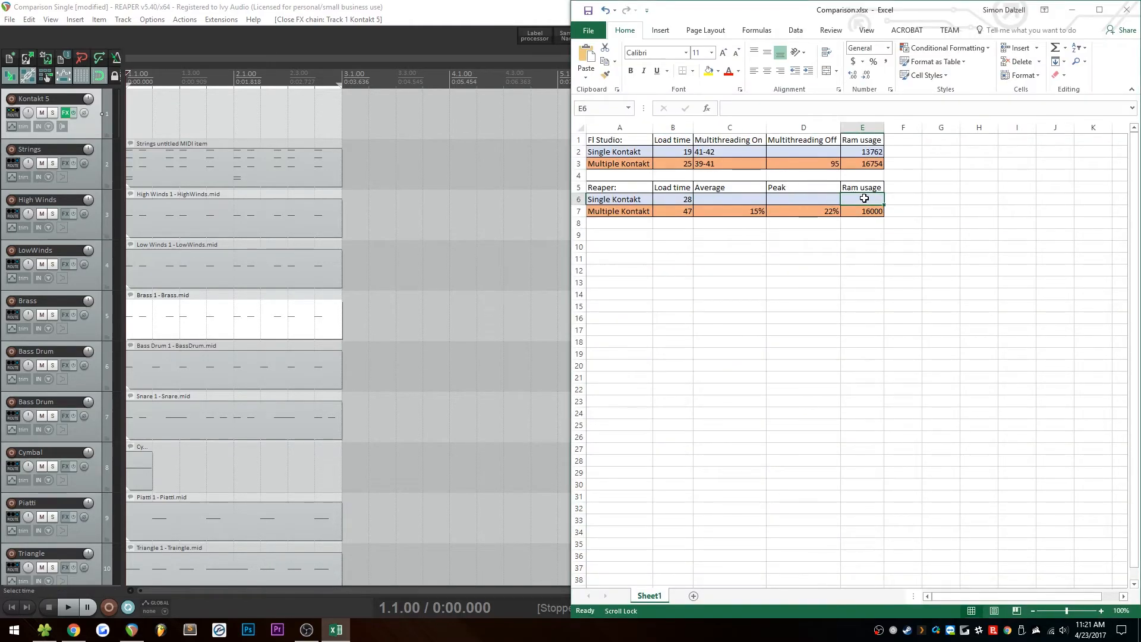
# Enter 14000 in cell E6 as the Single Kontakt RAM usage.
pyautogui.click(872, 211)
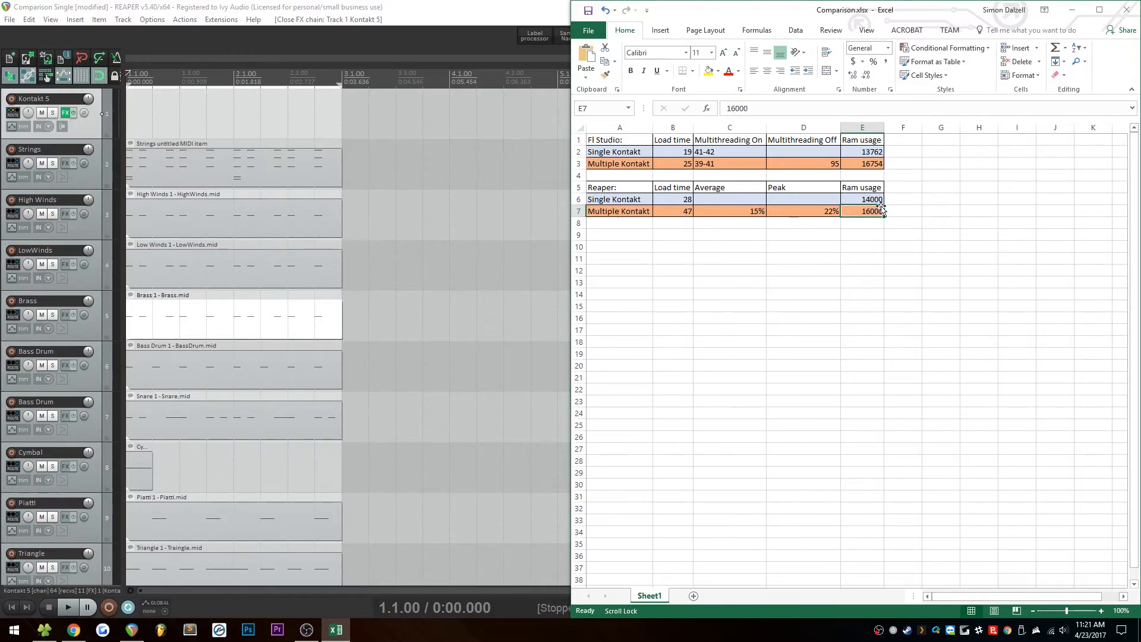
pyautogui.click(862, 198)
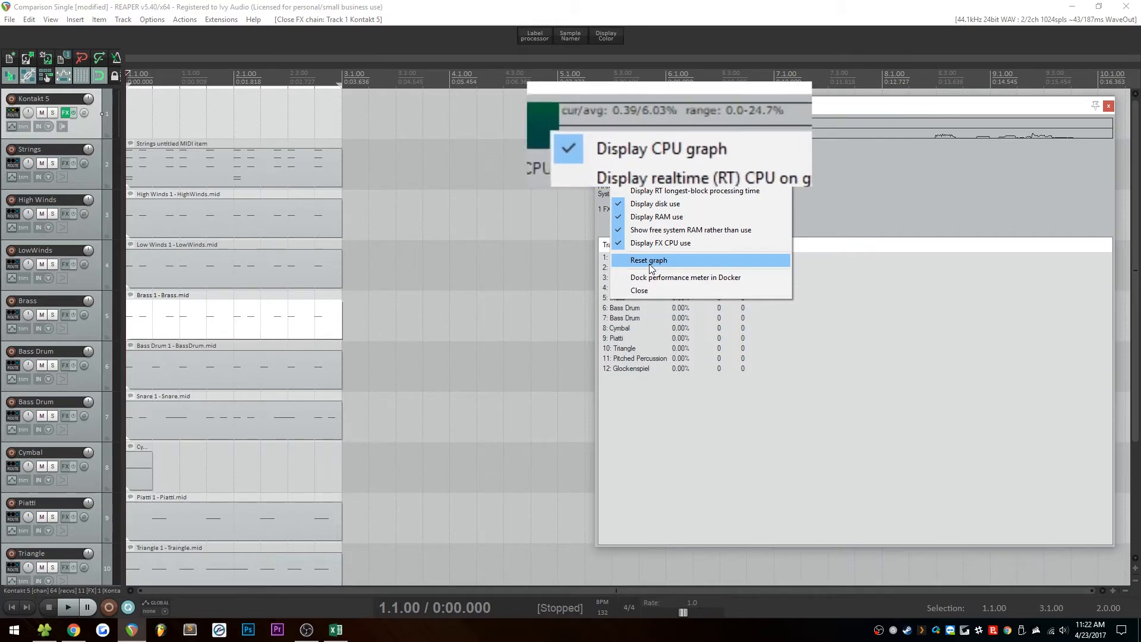
# Reset the performance graph, then play and stop the Single Kontakt project to read about 21% peak CPU.
pyautogui.click(647, 259)
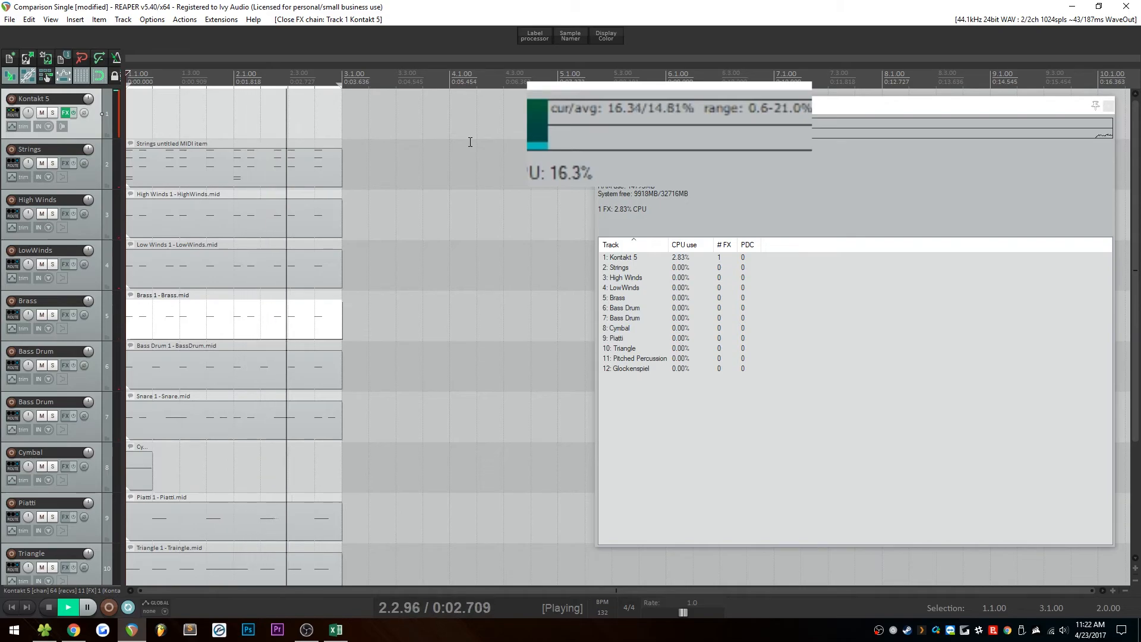
pyautogui.click(66, 607)
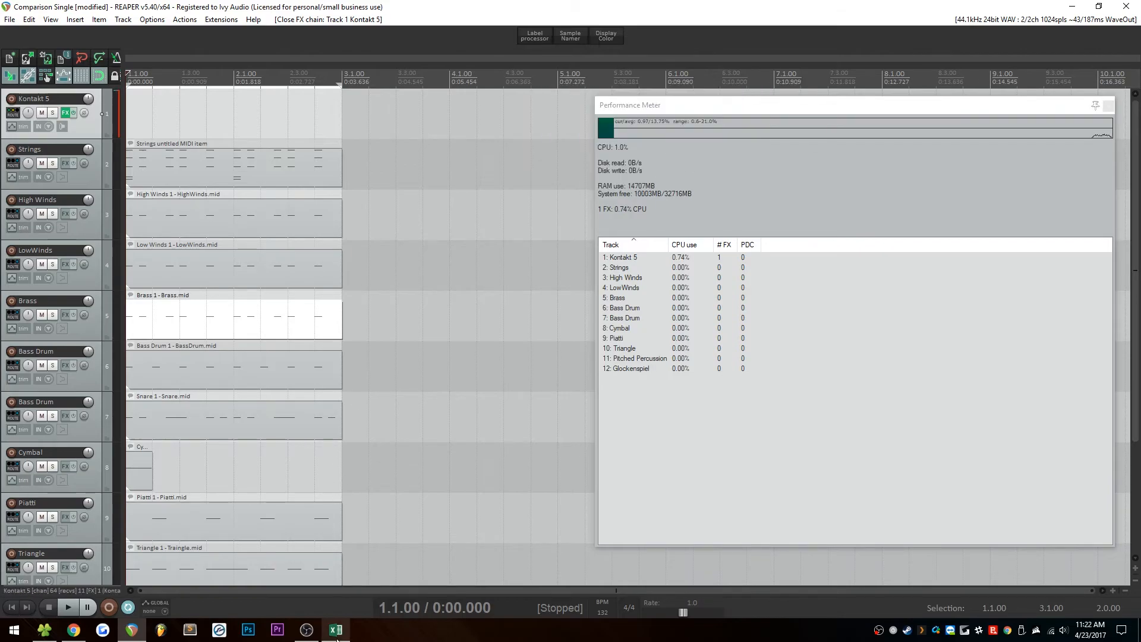
# Log 14-15% average CPU in C6 and 21% peak CPU in D6 for Single Kontakt.
pyautogui.click(336, 629)
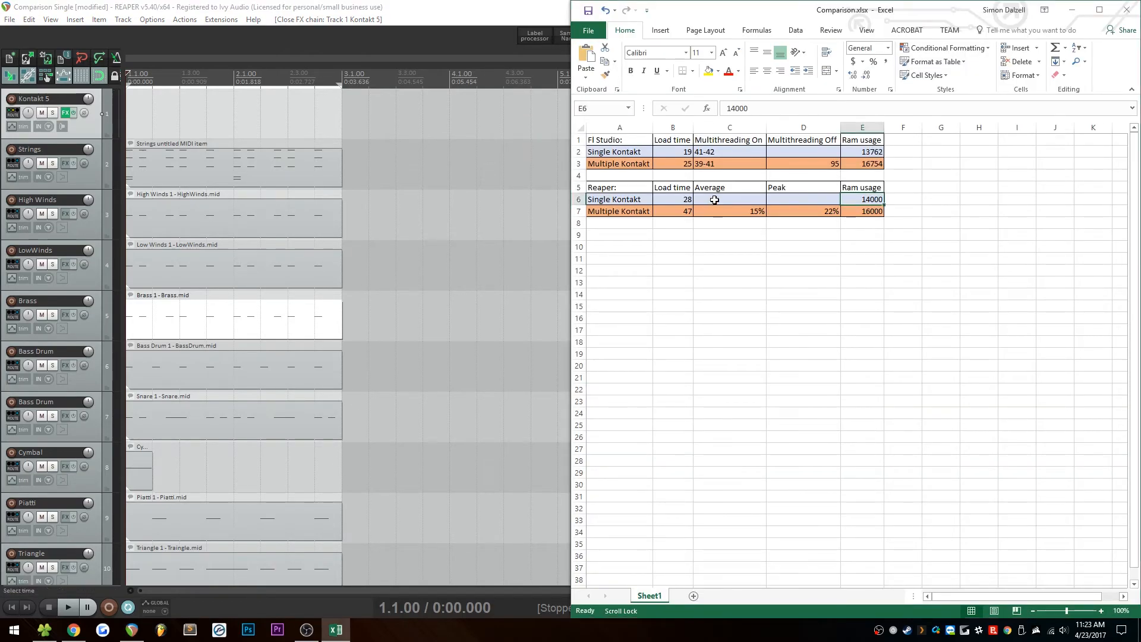
pyautogui.click(729, 198)
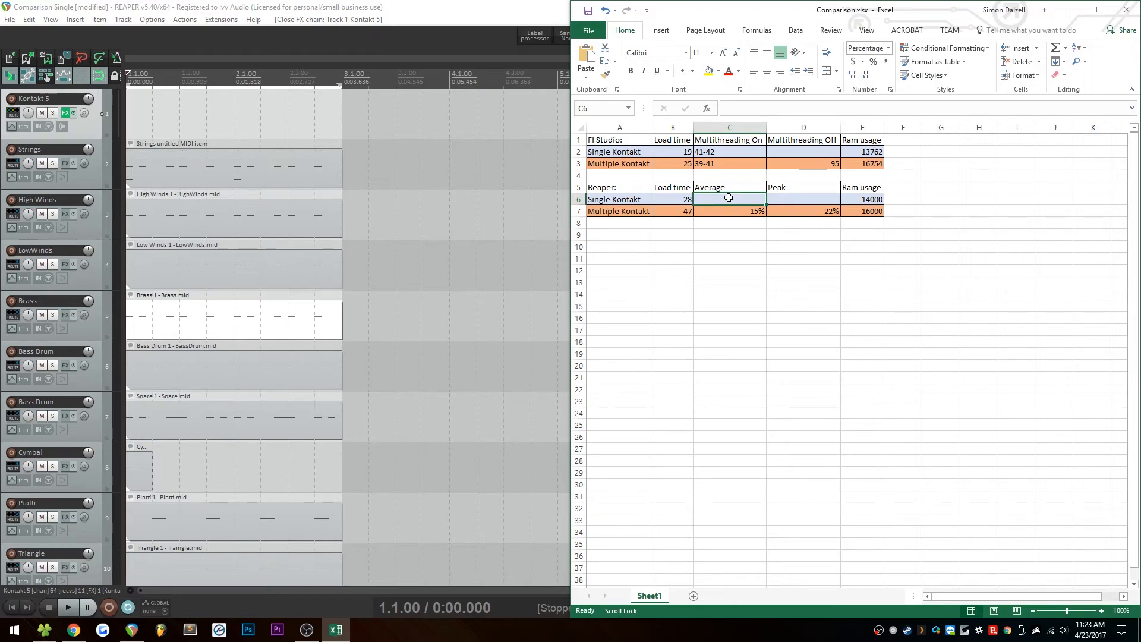
pyautogui.write('14-15%')
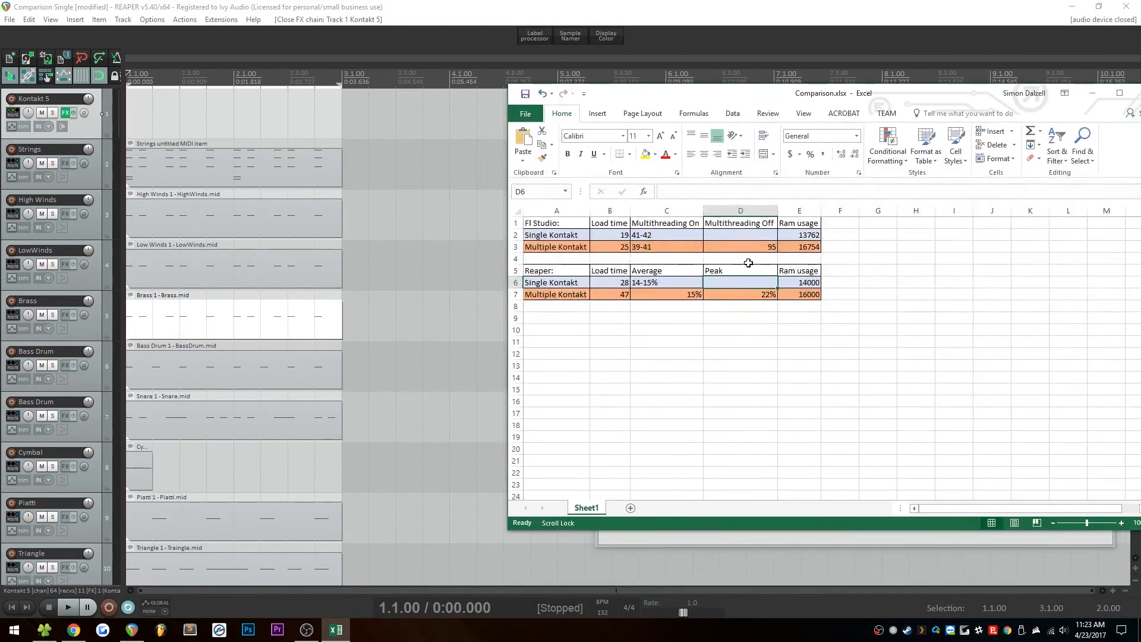
pyautogui.write('21%')
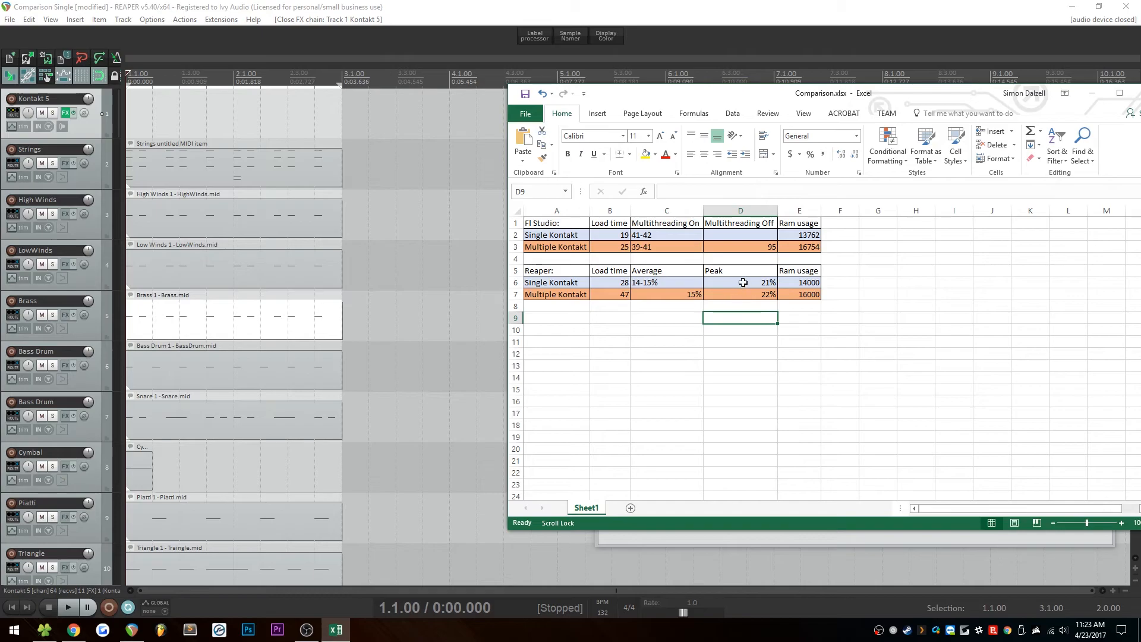
pyautogui.click(740, 282)
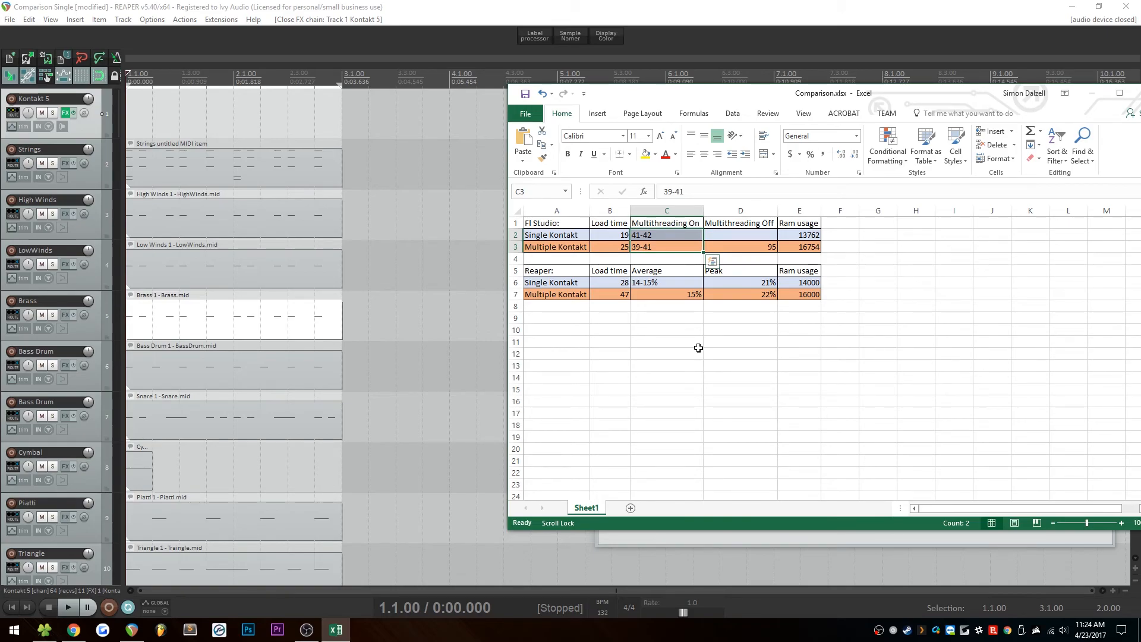
pyautogui.moveTo(667, 327)
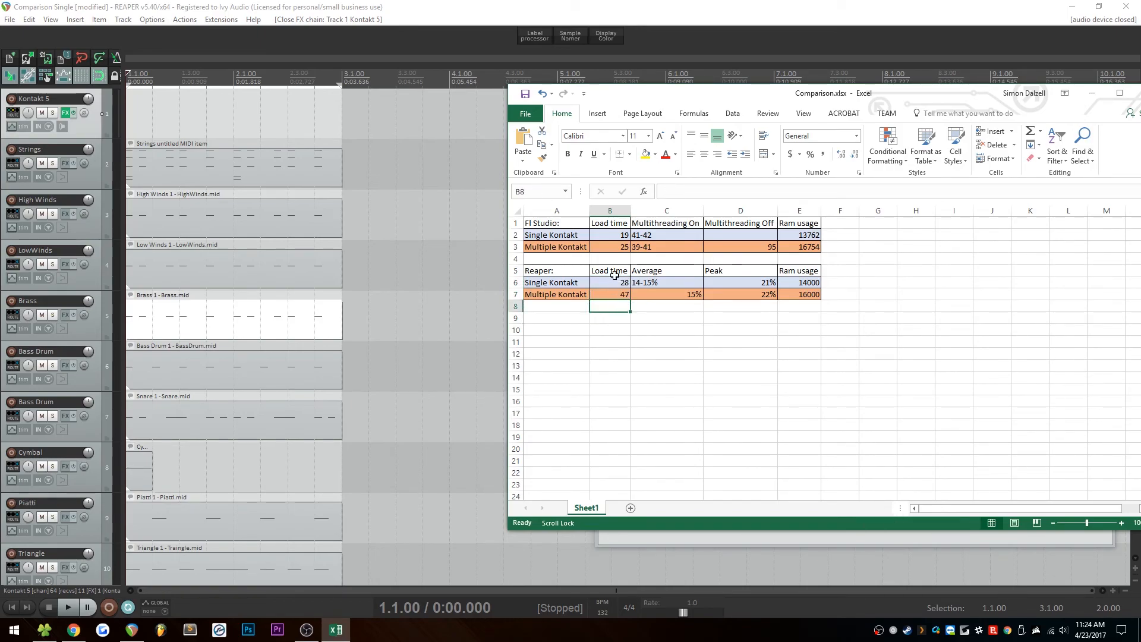
pyautogui.moveTo(610, 282); pyautogui.dragTo(610, 295)
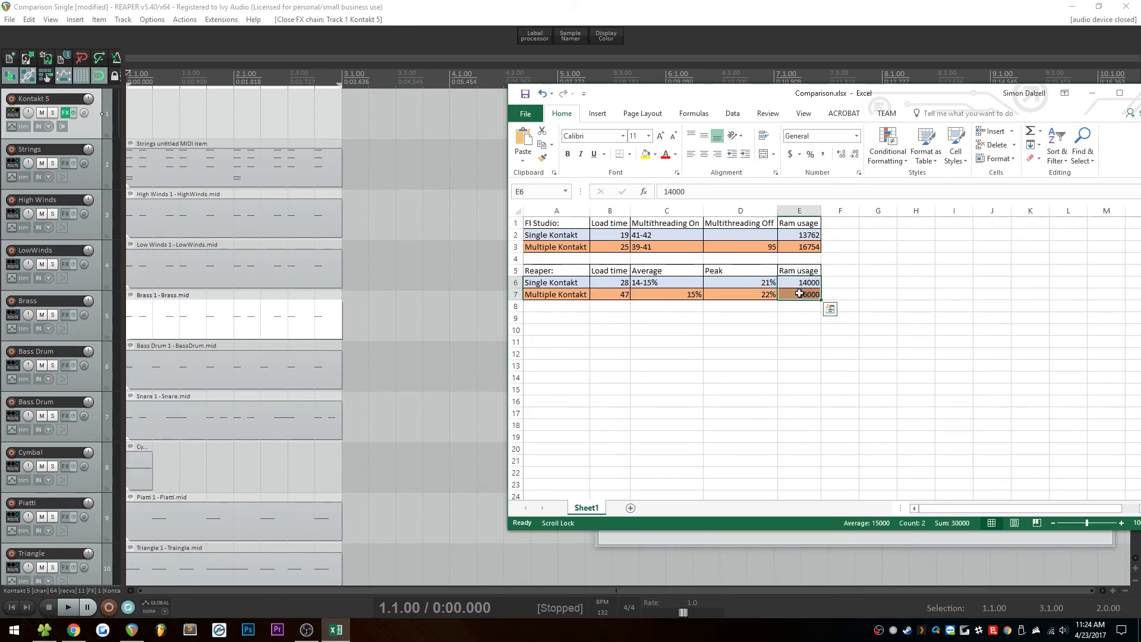
pyautogui.click(557, 283)
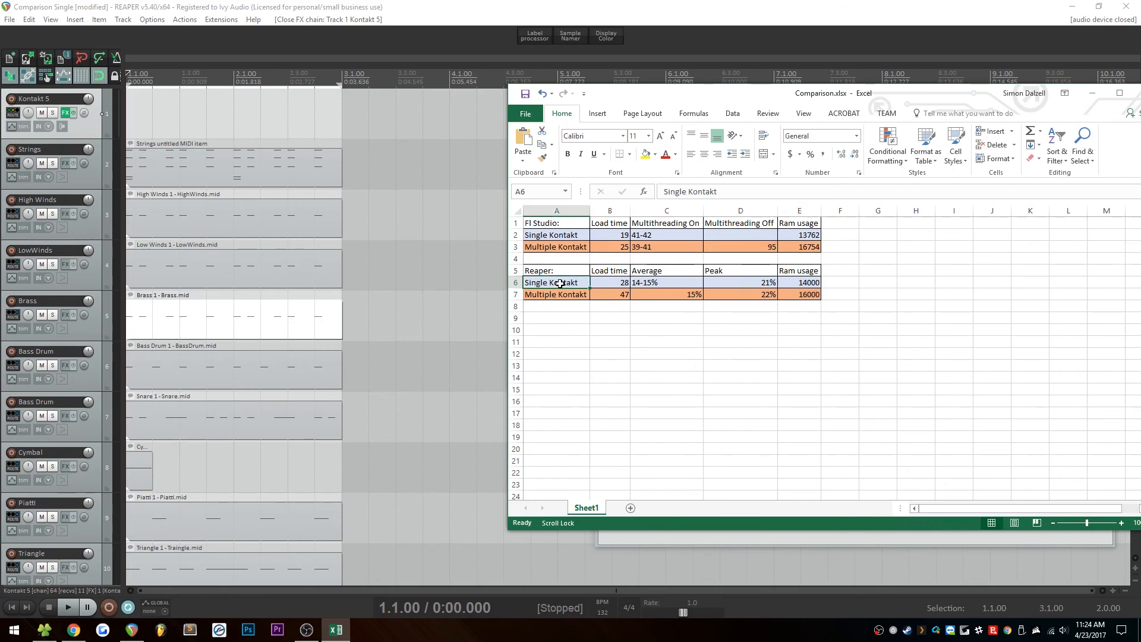